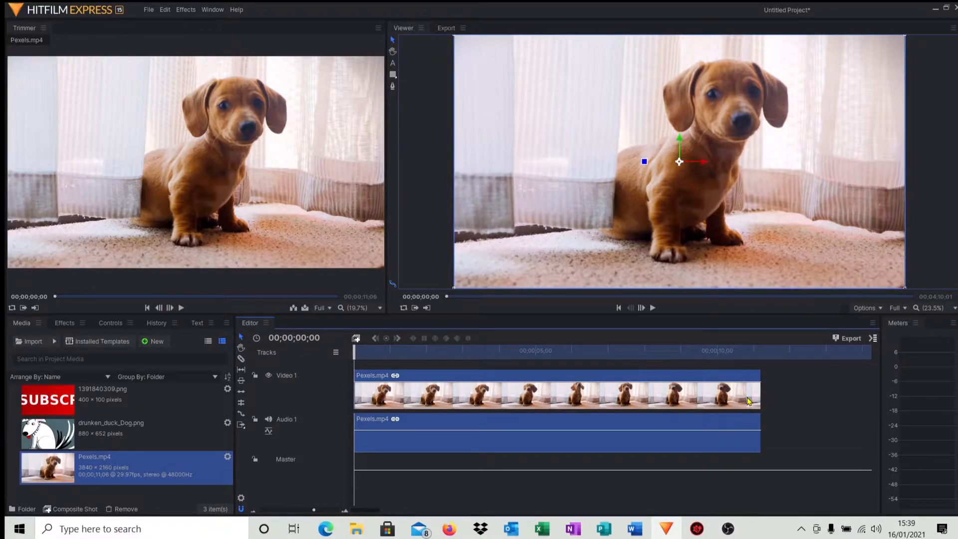
mouse_move(591, 380)
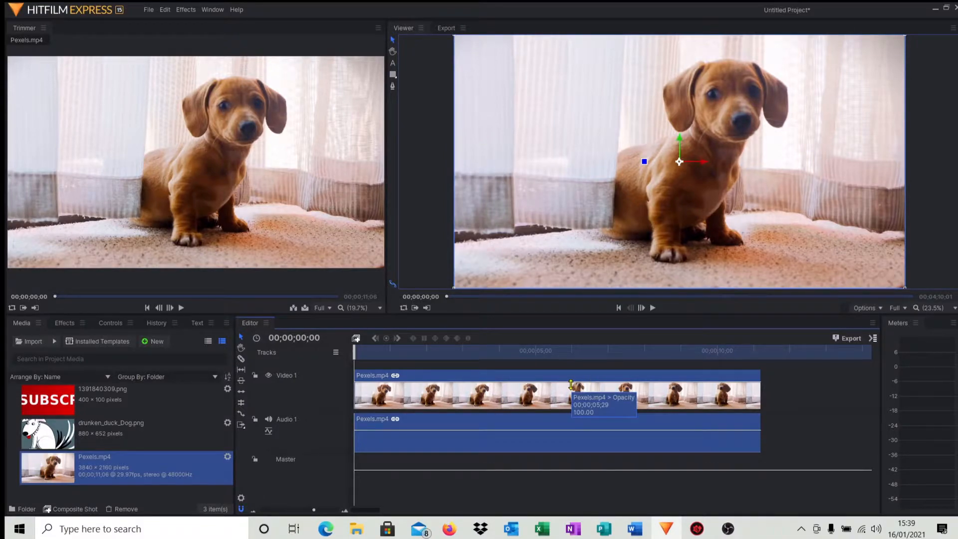
mouse_move(737, 362)
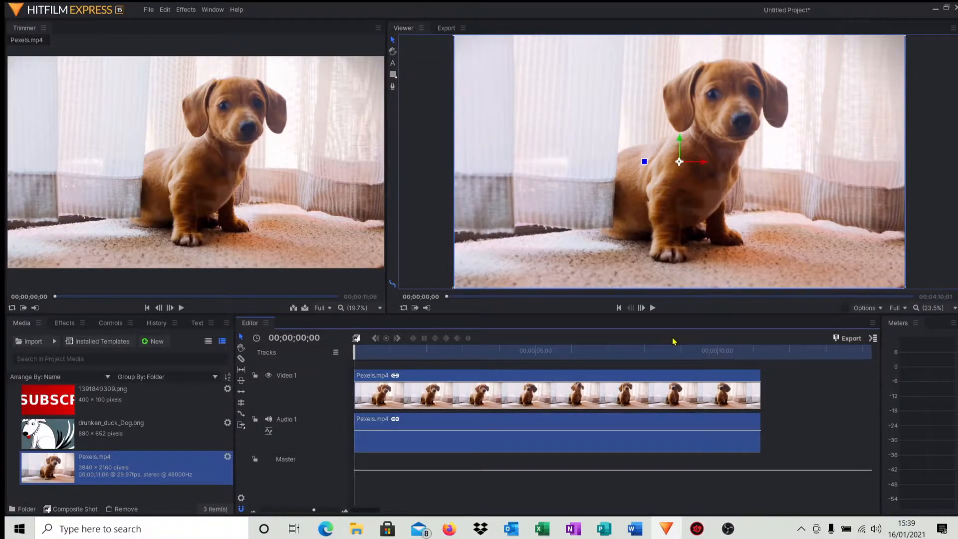
mouse_move(487, 378)
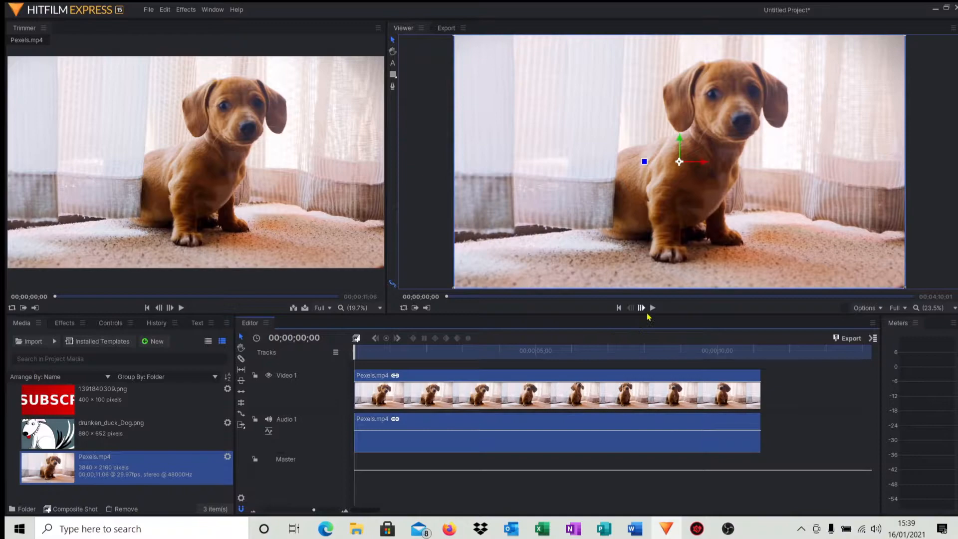
mouse_move(652, 307)
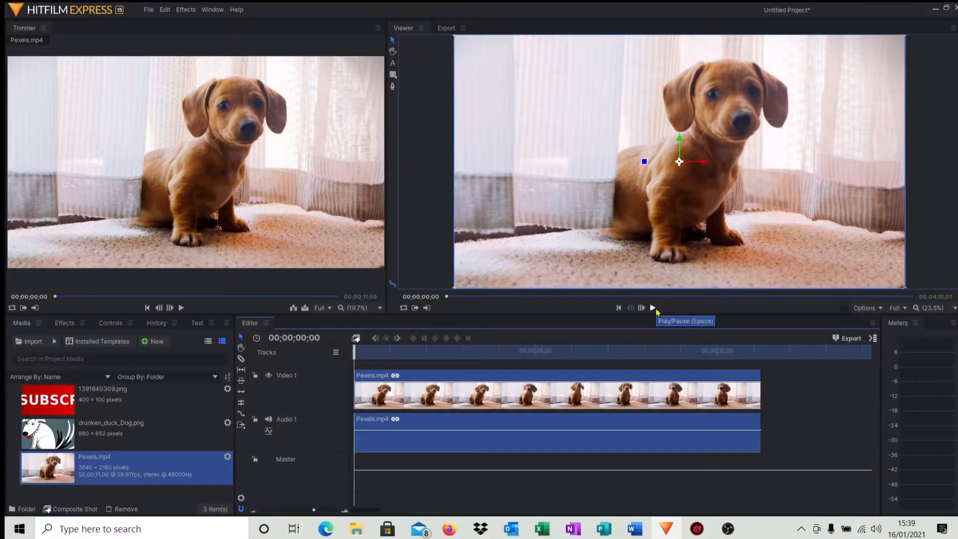
Step: Play the puppy clip and pause where the puppy tilts its head, around 00;00;05;24
left_click(652, 307)
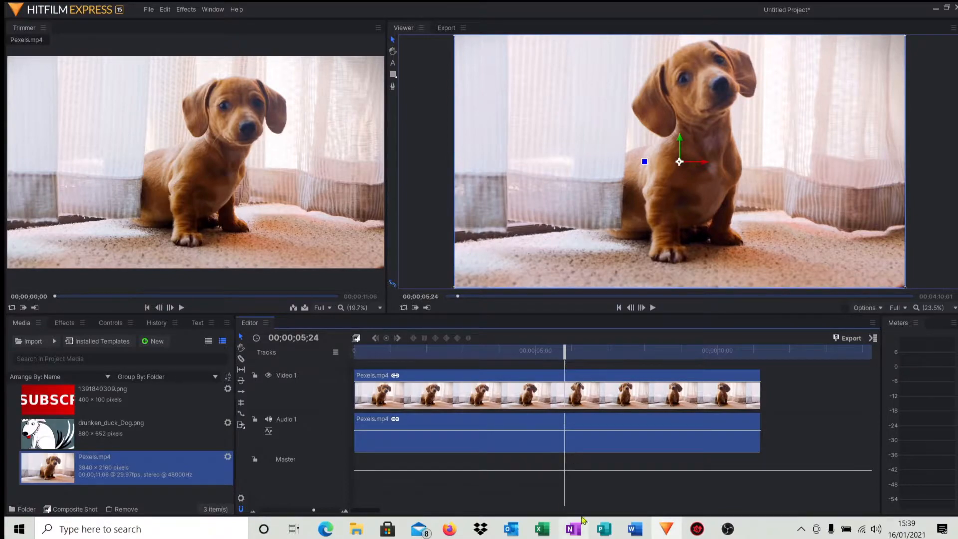
mouse_move(617, 283)
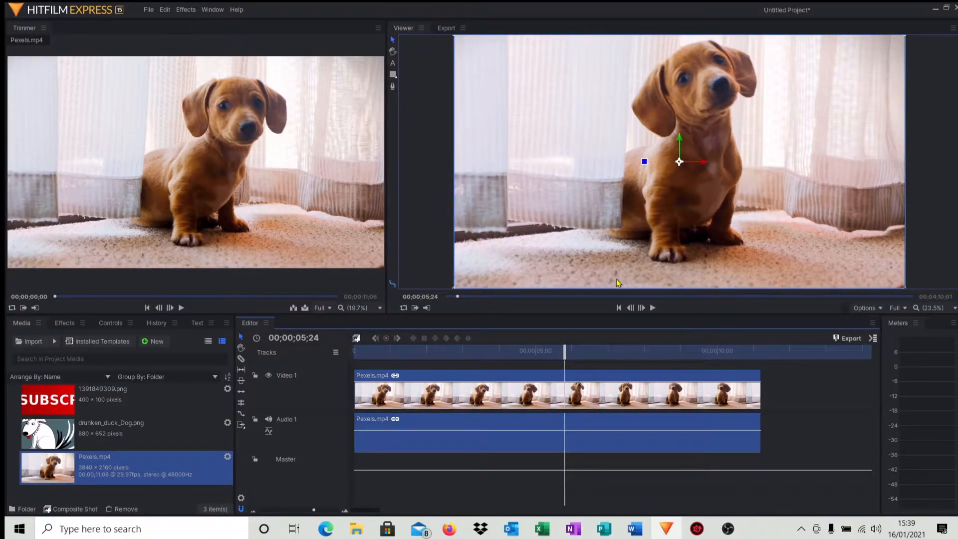
mouse_move(817, 234)
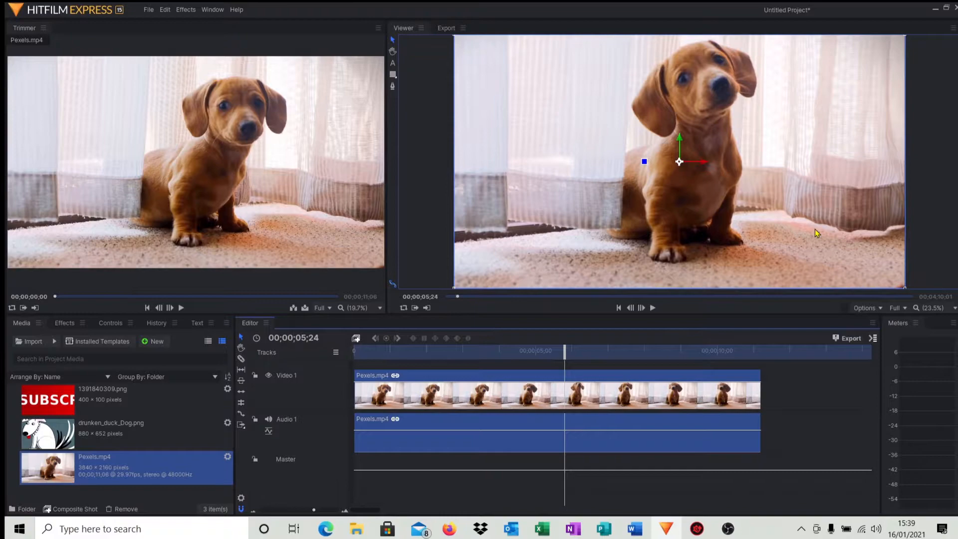
mouse_move(712, 216)
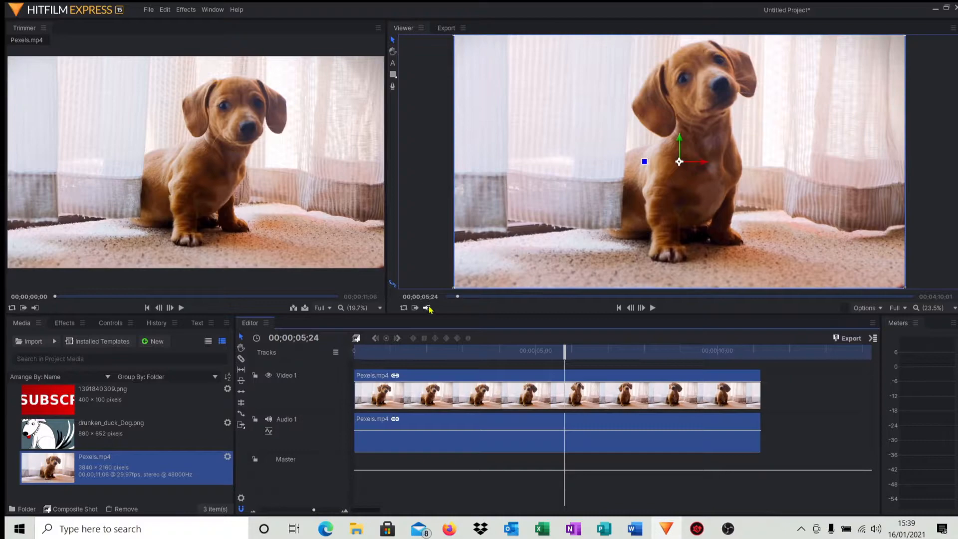
Step: Make a composite shot from the selected Pexels.mp4 clip, keeping Selected Clip and Leave Here
left_click(356, 339)
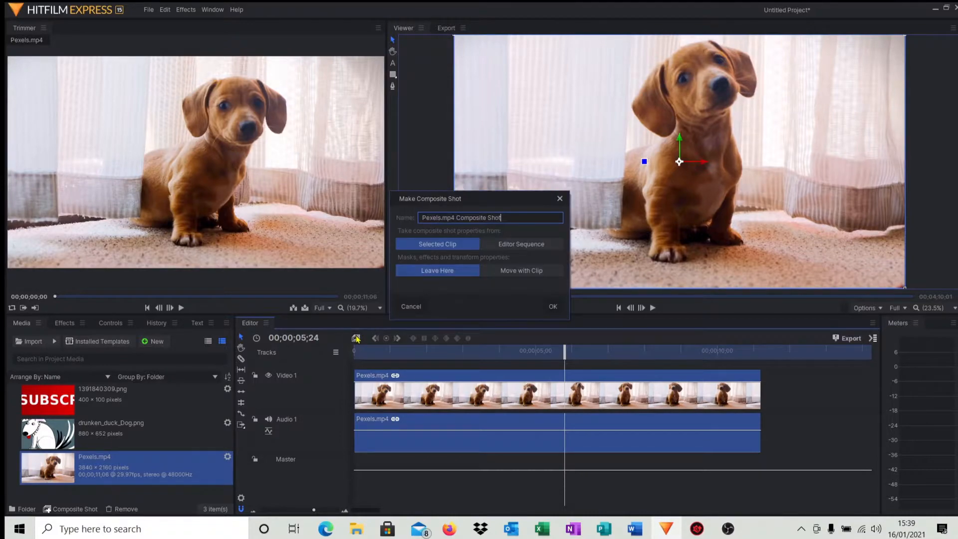
left_click(552, 306)
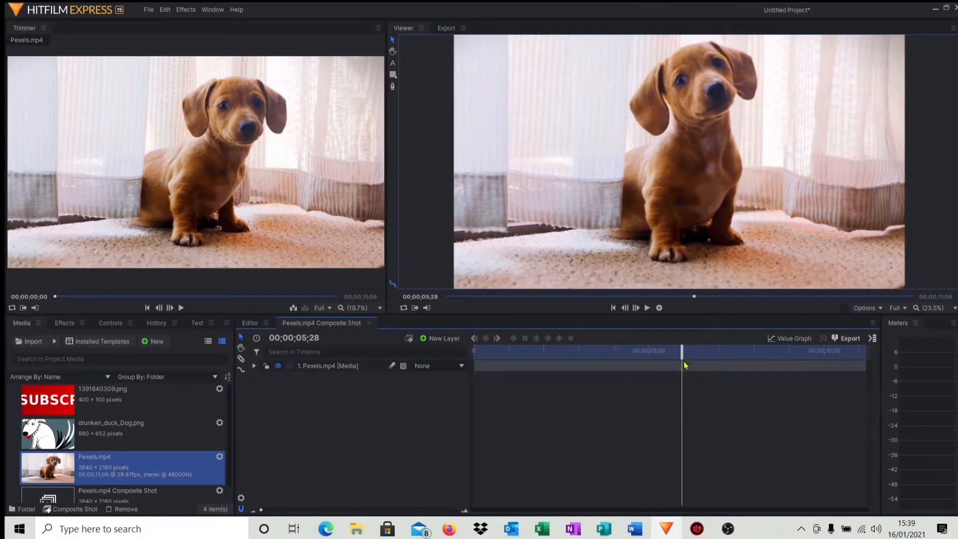
mouse_move(497, 415)
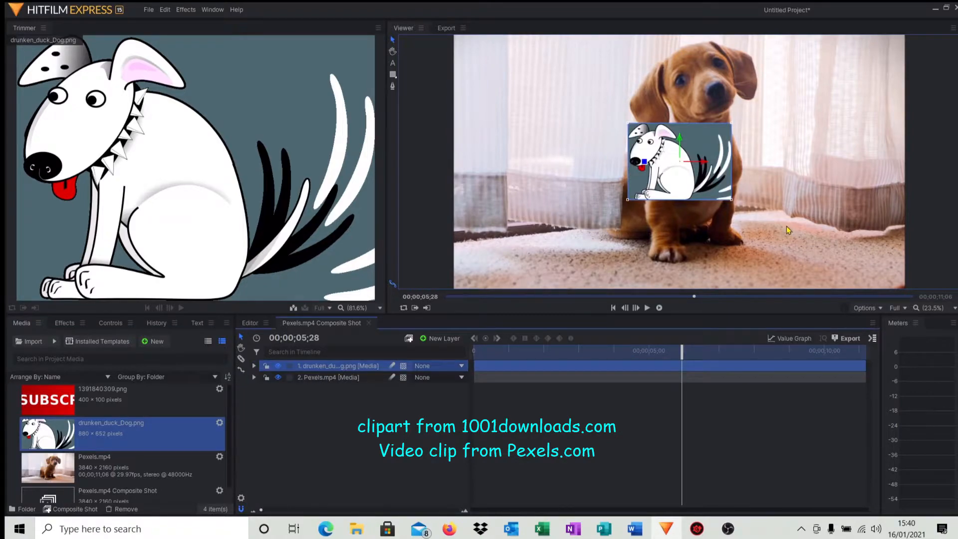
Step: Position the drunken_duck_Dog.png logo at the top left over the puppy
left_click_drag(678, 162, 642, 174)
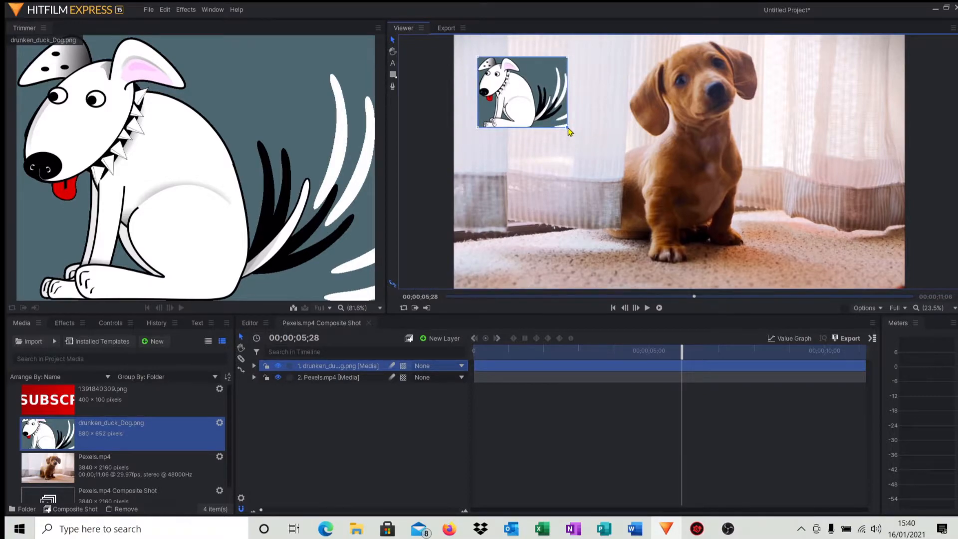
left_click(329, 377)
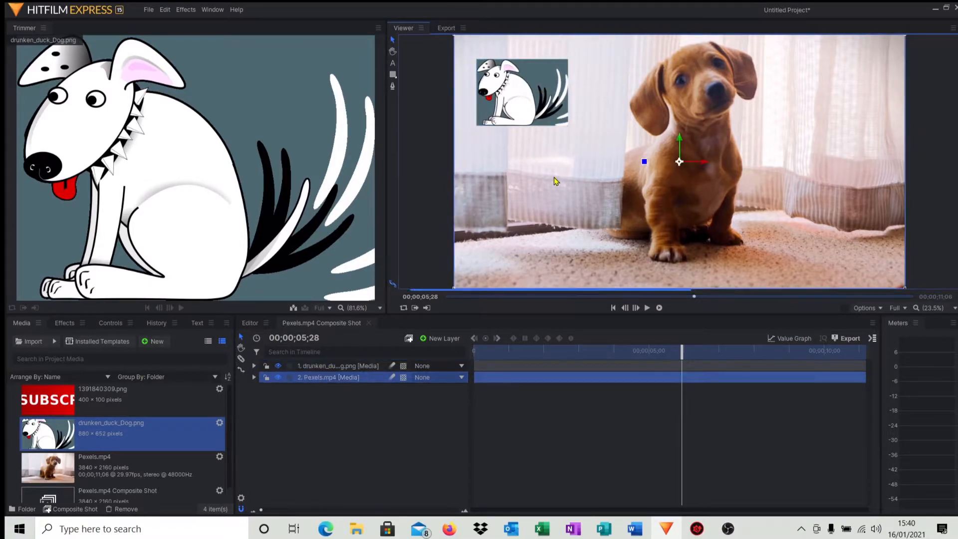
Step: Add the subscribe PNG banner and position it at the top right of the frame
left_click(47, 394)
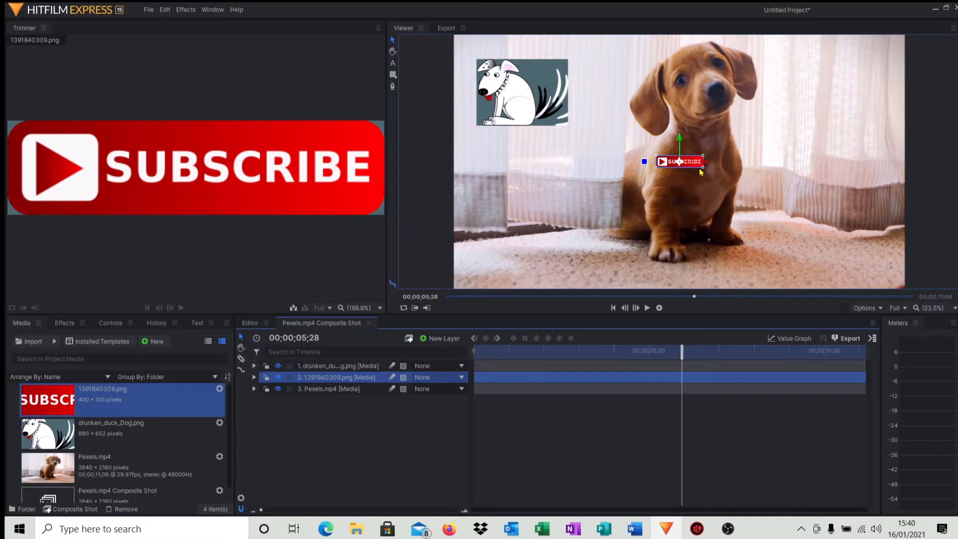
left_click_drag(679, 160, 813, 96)
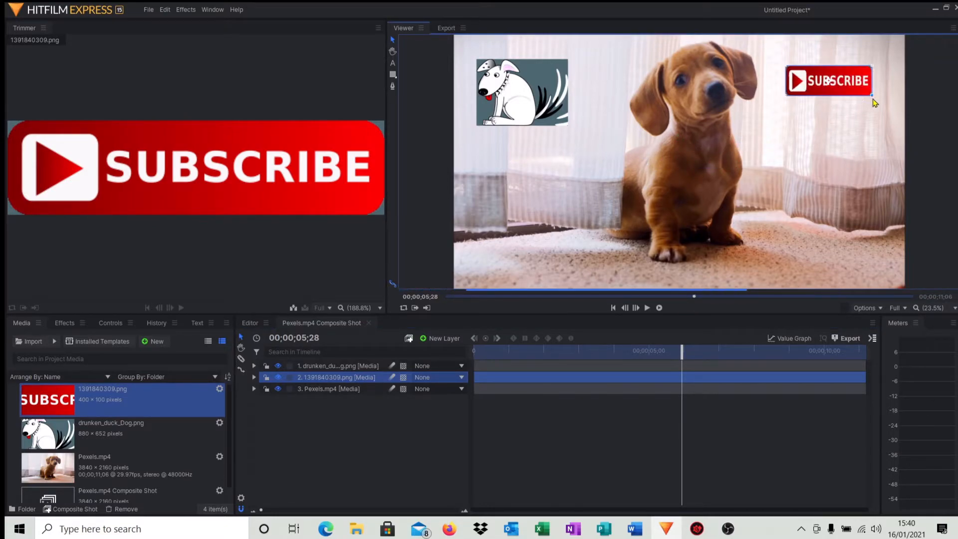
left_click(329, 388)
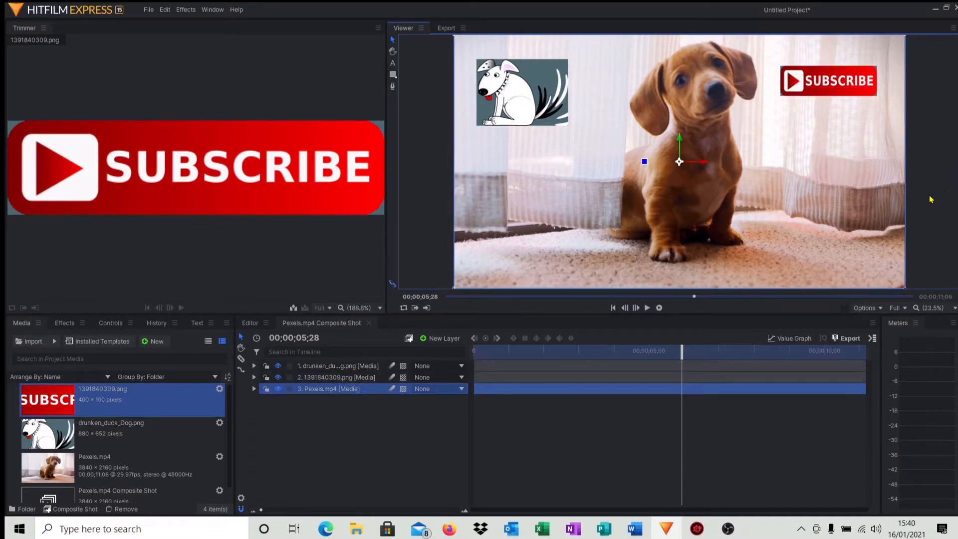
mouse_move(672, 230)
type("Paws for")
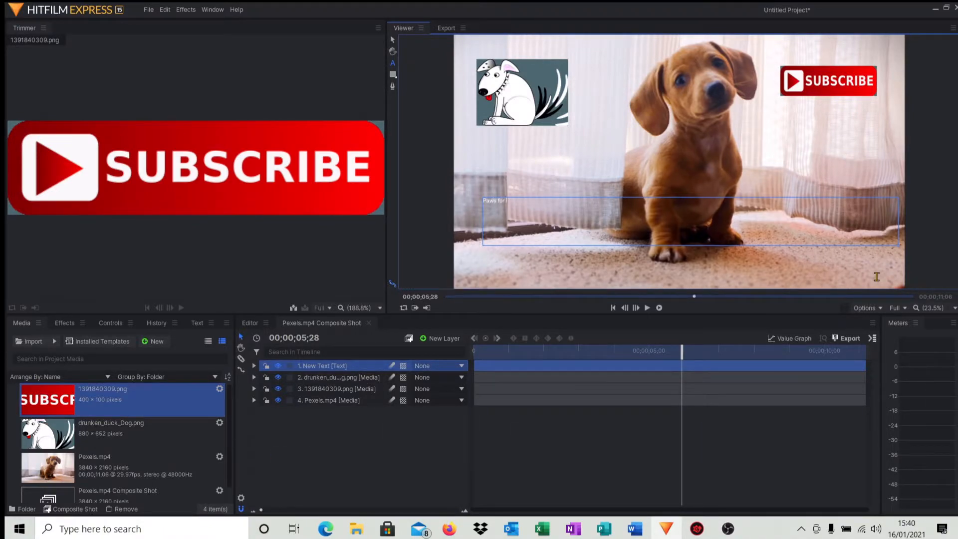
Step: Create a text layer across the lower frame reading 'Paws for thought'
type("thought")
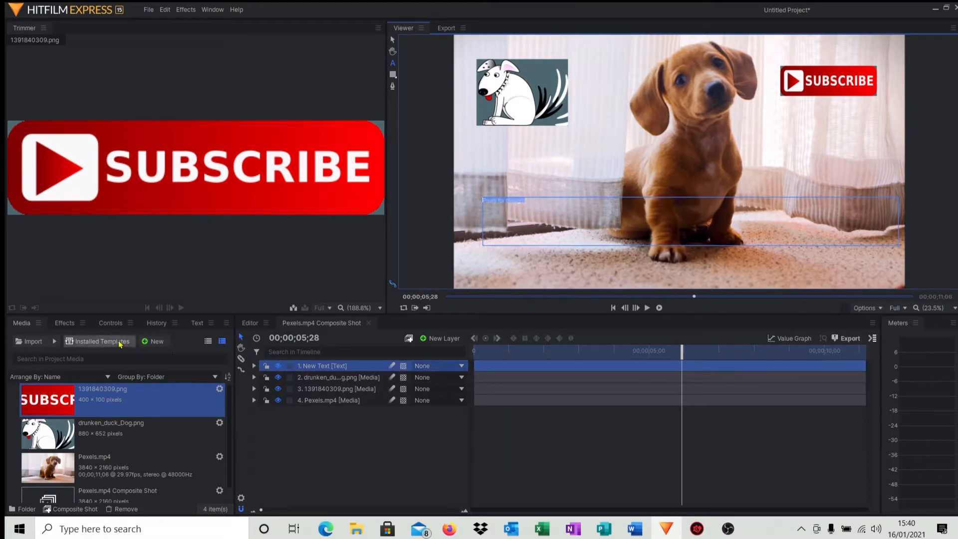
Step: Enlarge the caption font size and set its font to Comic Sans MS
left_click(197, 322)
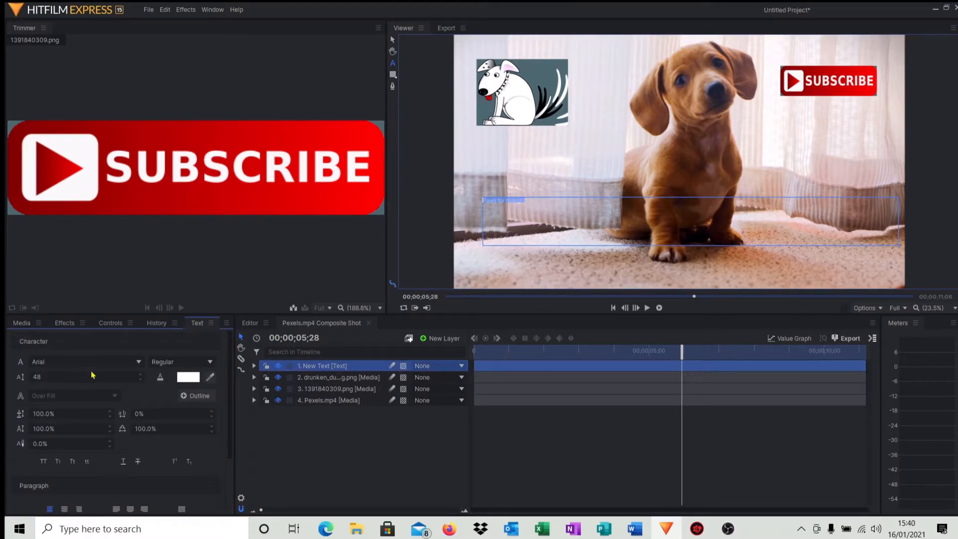
left_click(61, 377)
type("2")
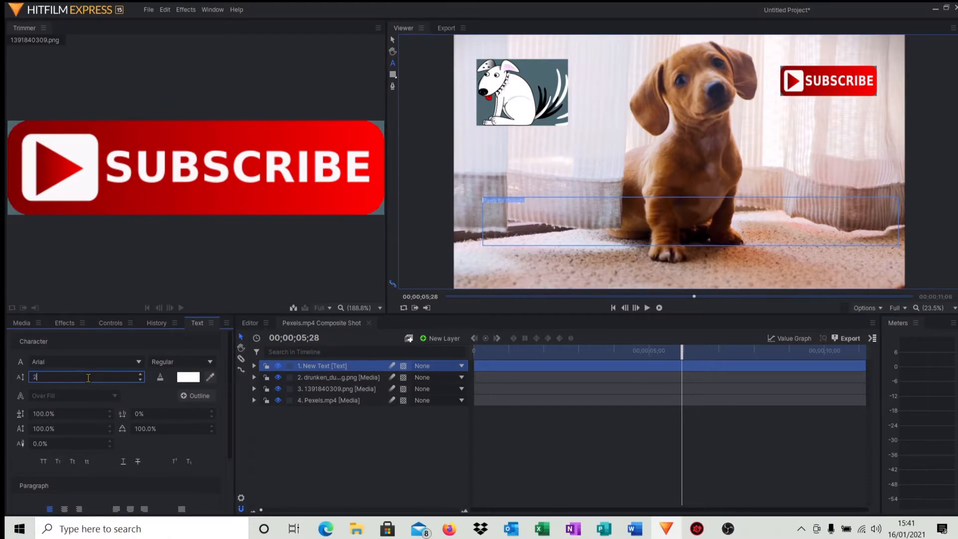
type("00")
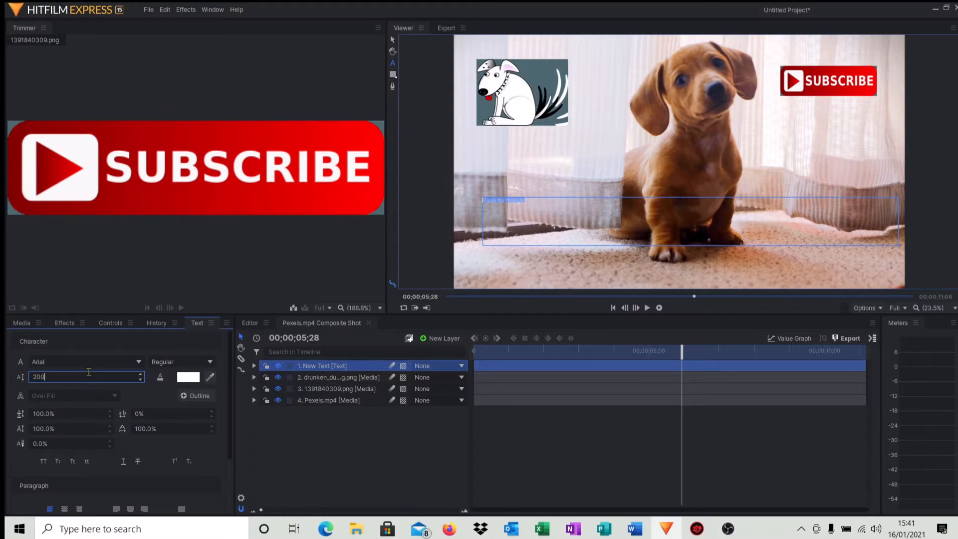
left_click(86, 361)
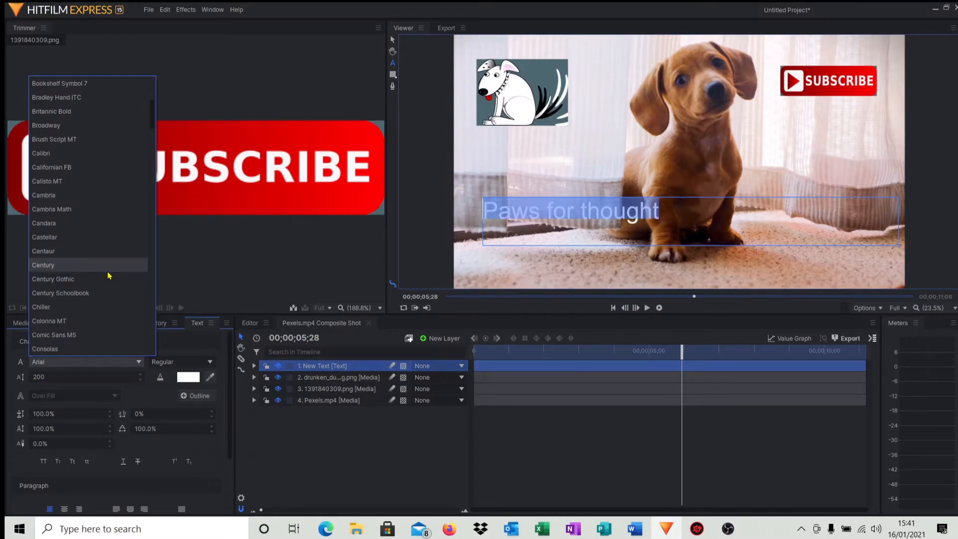
left_click(54, 334)
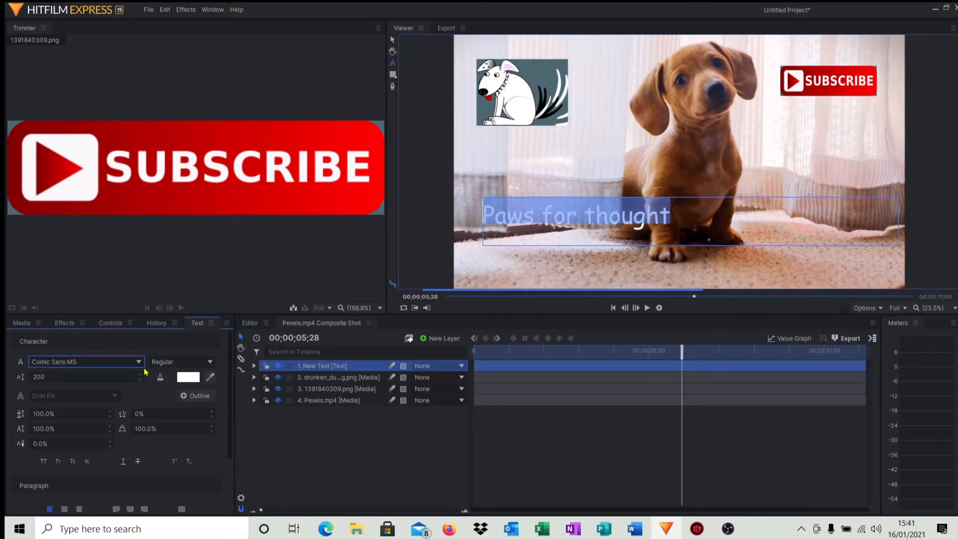
Step: Colour the 'Paws for thought' caption yellow
left_click(188, 377)
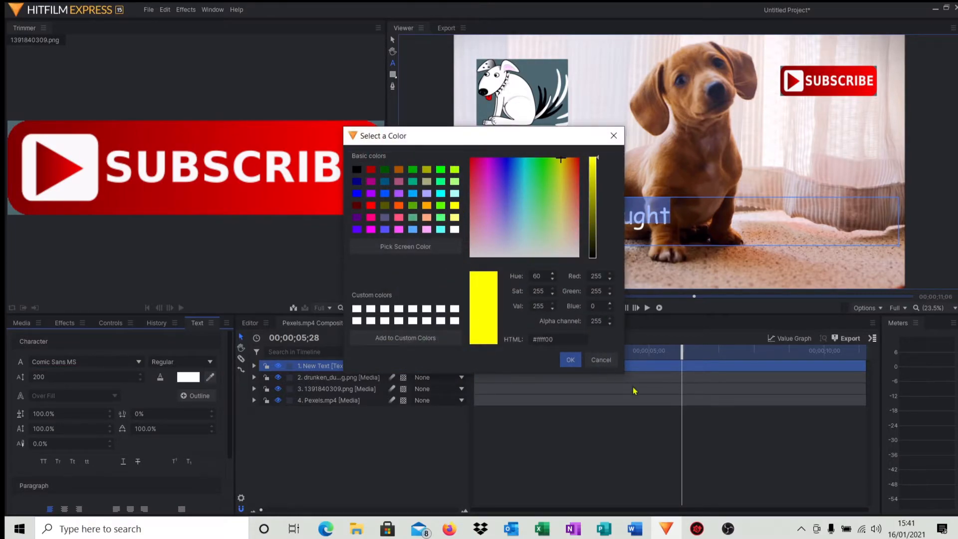
left_click(570, 359)
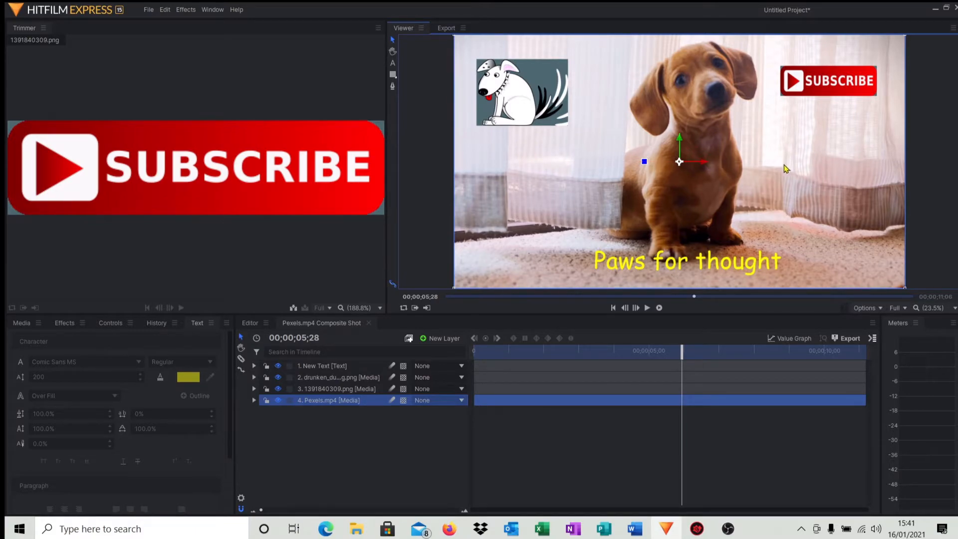
mouse_move(878, 327)
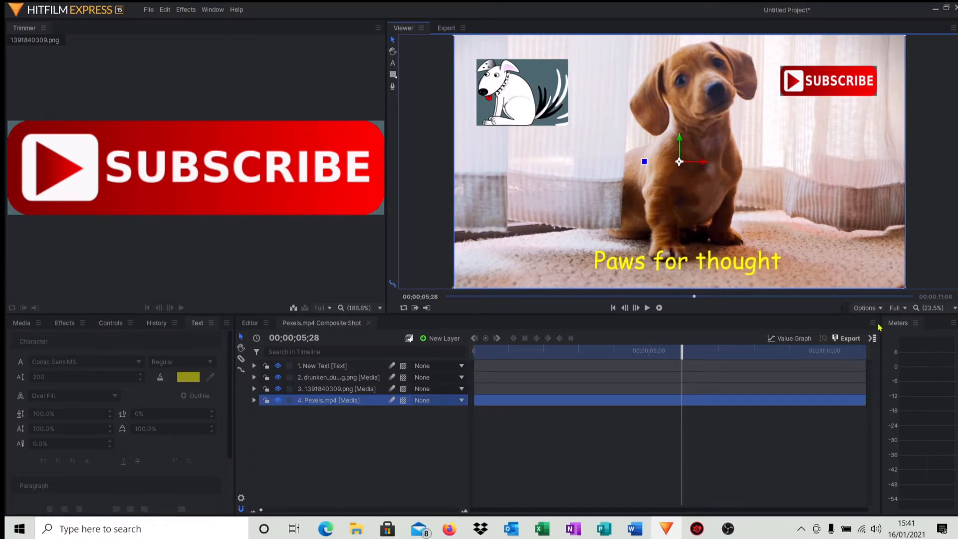
Step: Export the current frame as Thumb nail.png into the Pictures > thumbnail folder
left_click(865, 309)
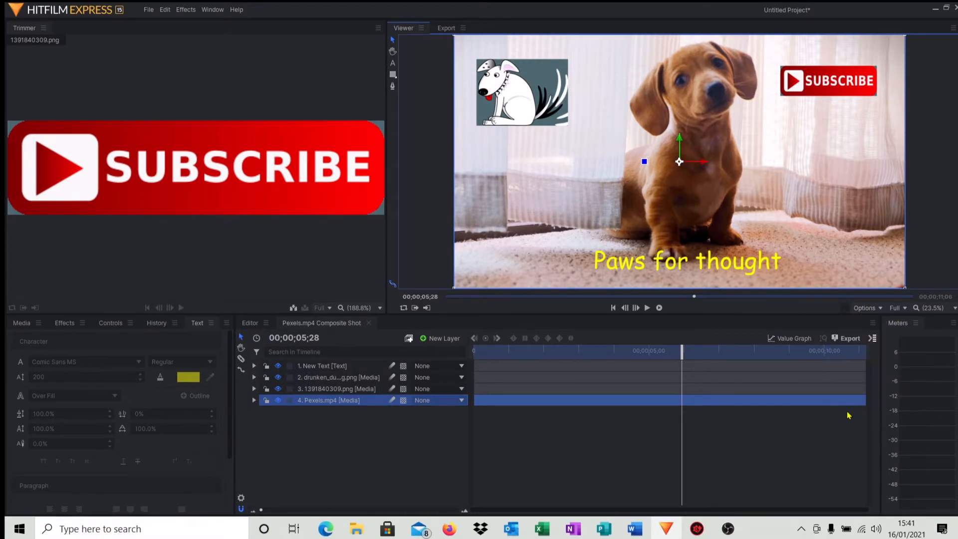
left_click(850, 338)
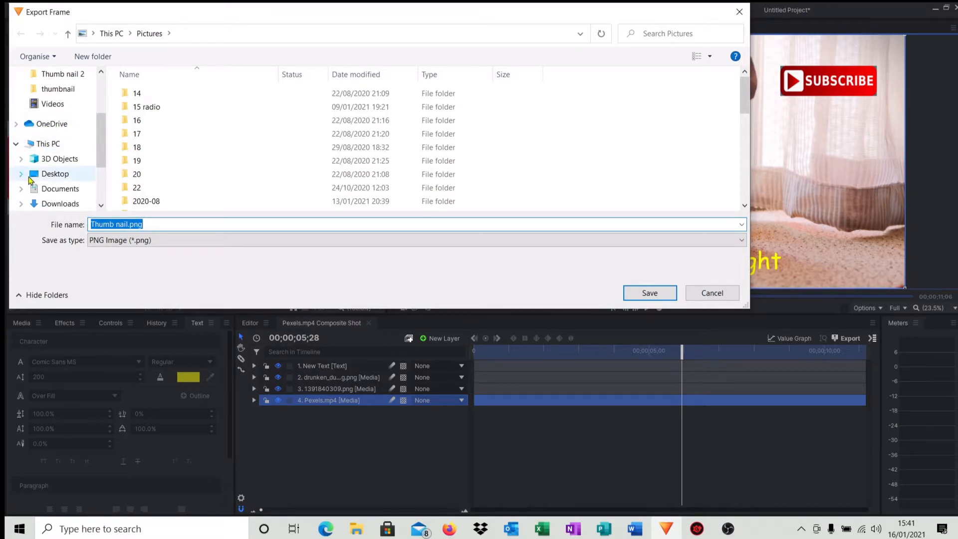
double_click(58, 89)
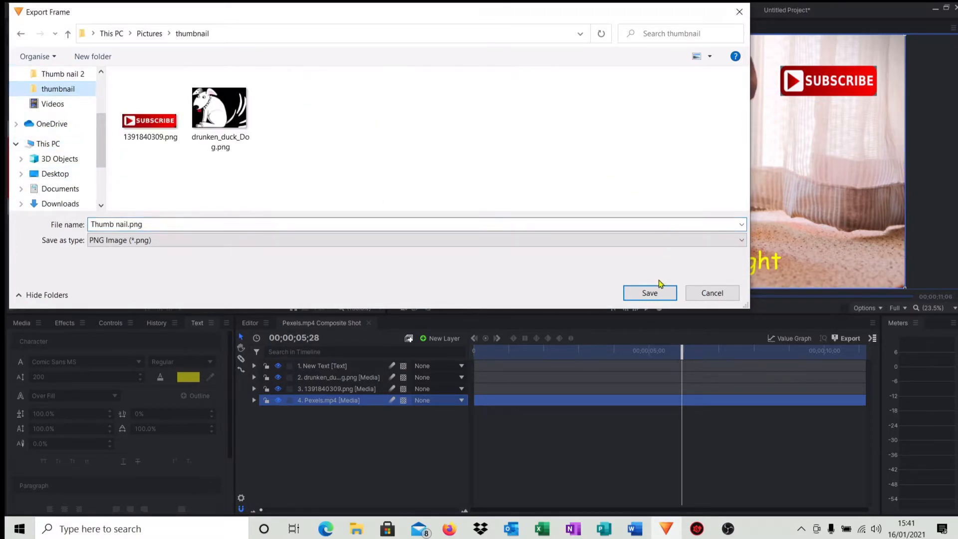
mouse_move(706, 292)
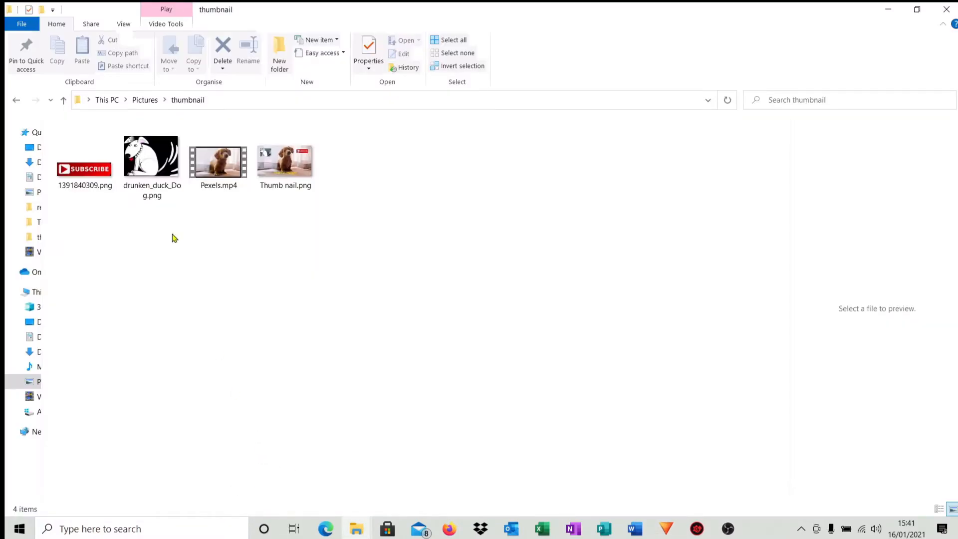
mouse_move(352, 189)
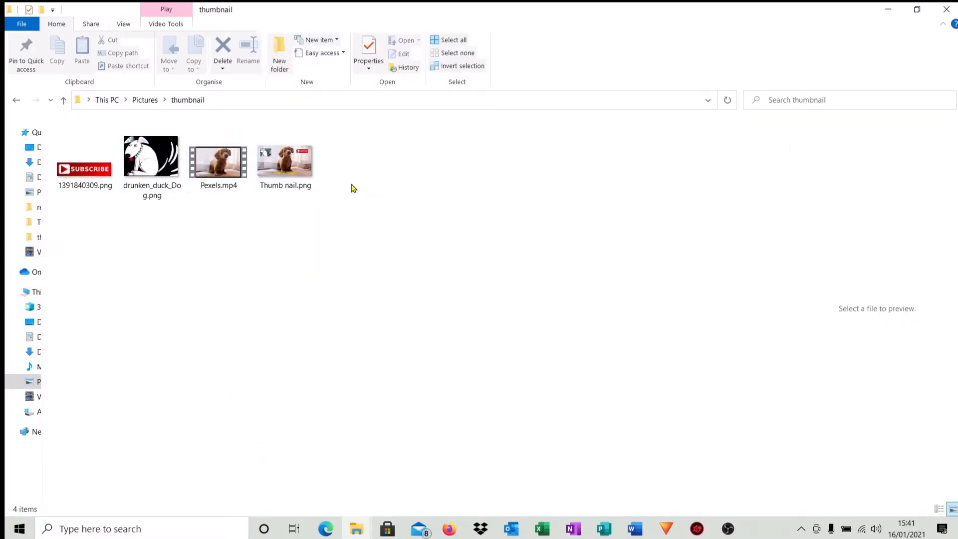
left_click(286, 161)
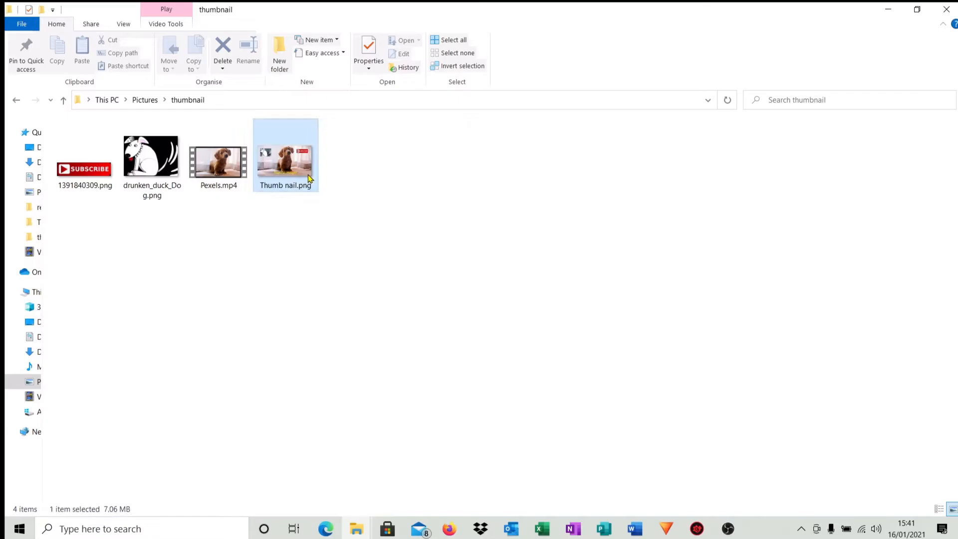
double_click(286, 154)
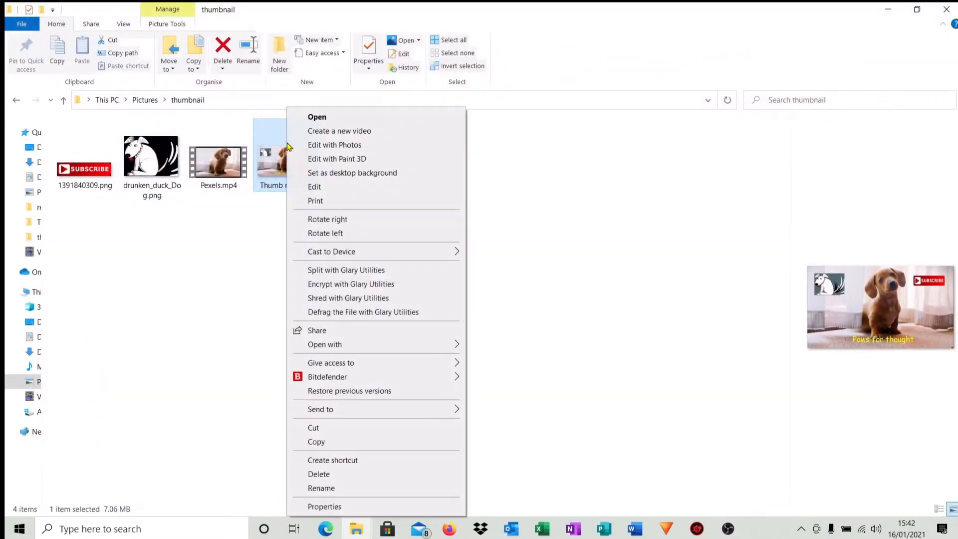
left_click(324, 506)
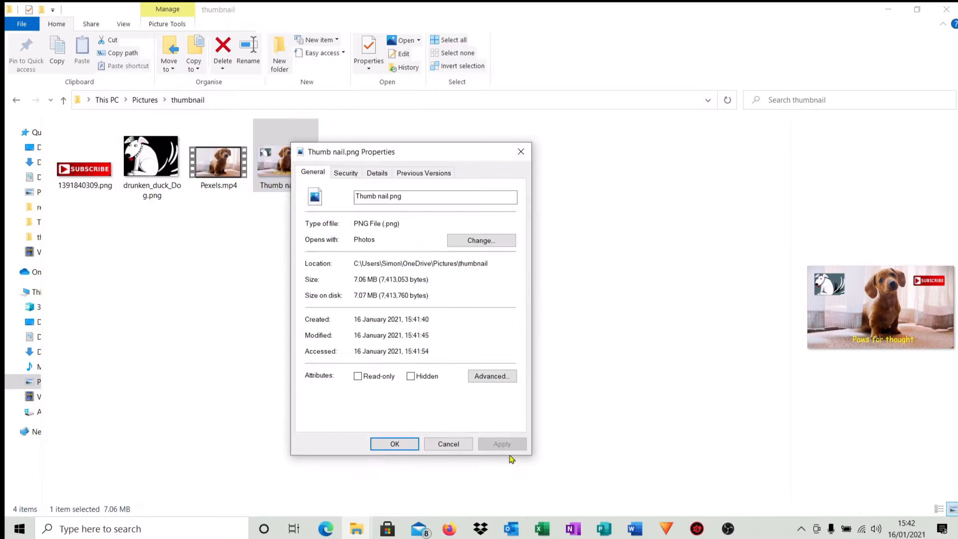
mouse_move(323, 303)
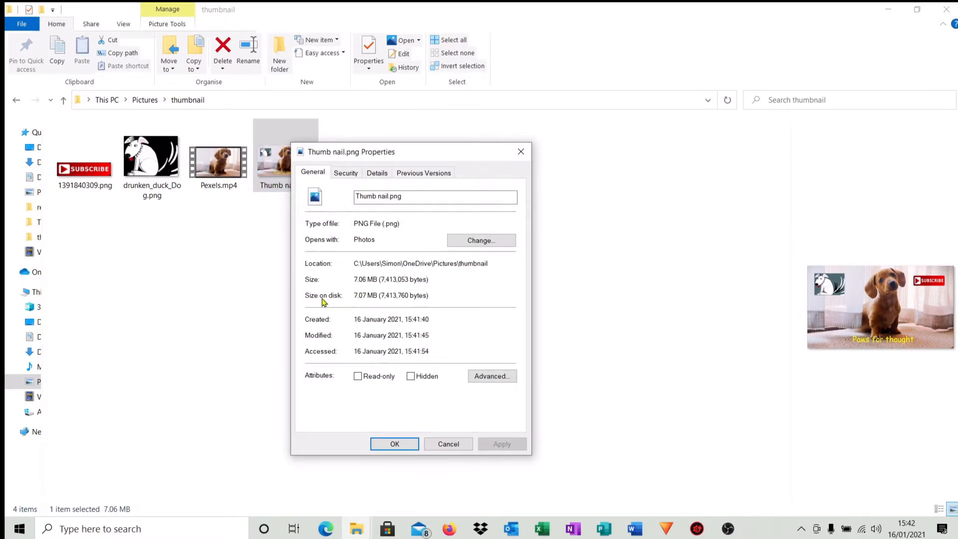
mouse_move(400, 459)
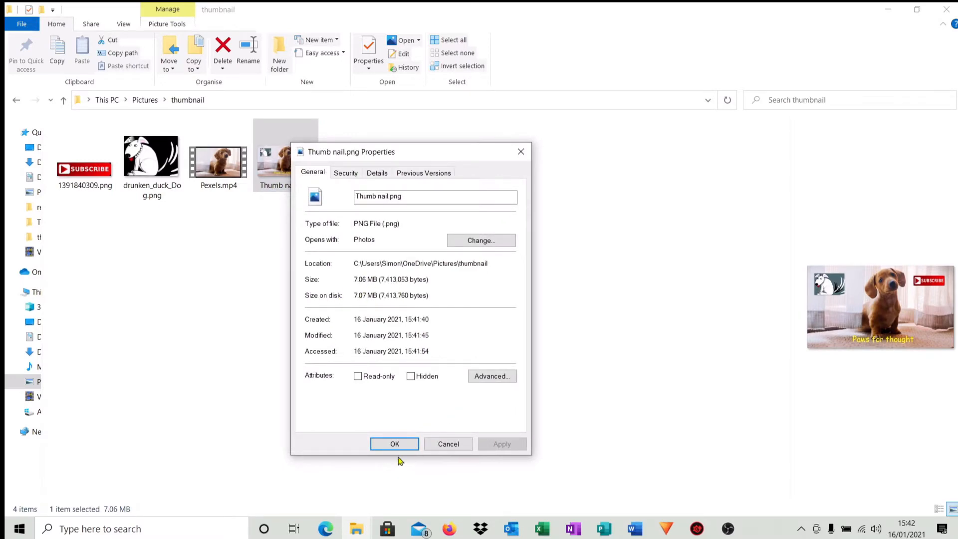
left_click(394, 443)
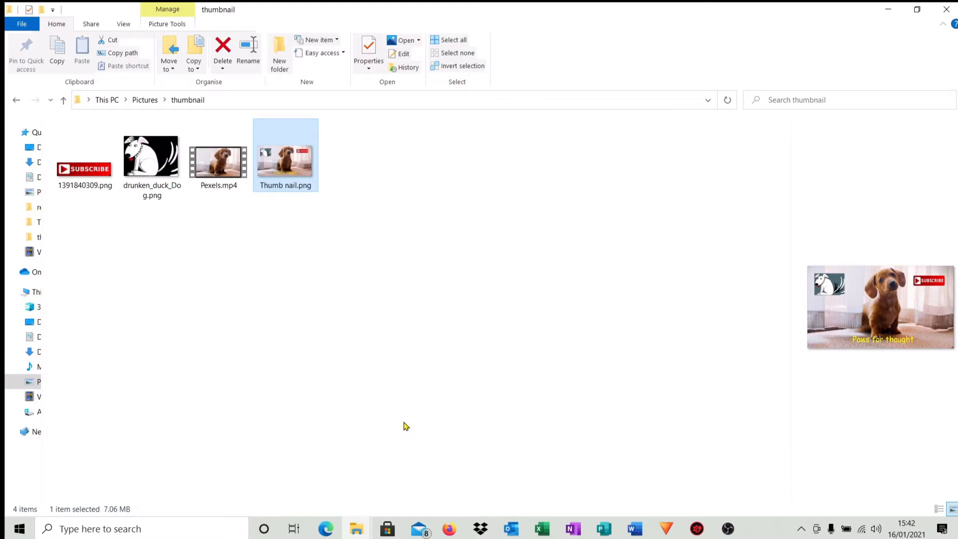
mouse_move(394, 387)
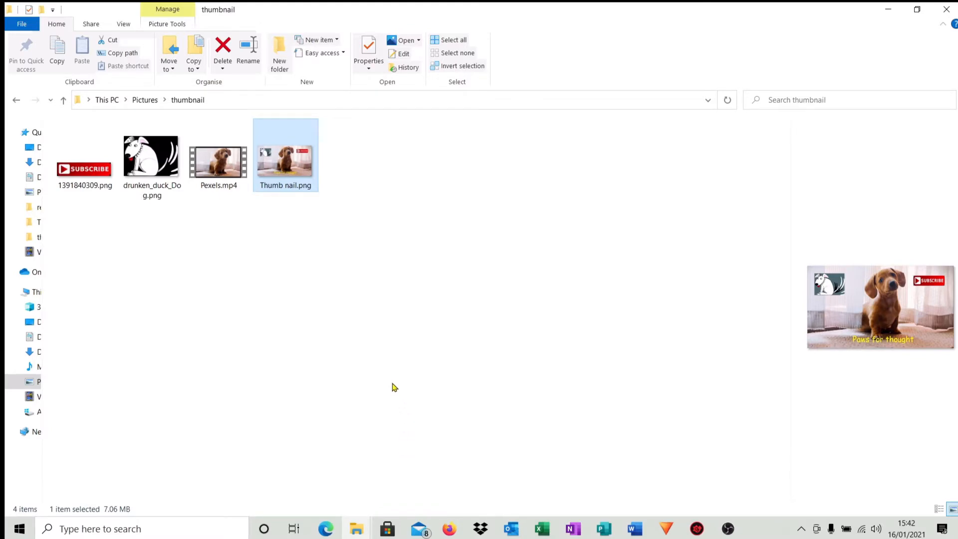
mouse_move(290, 355)
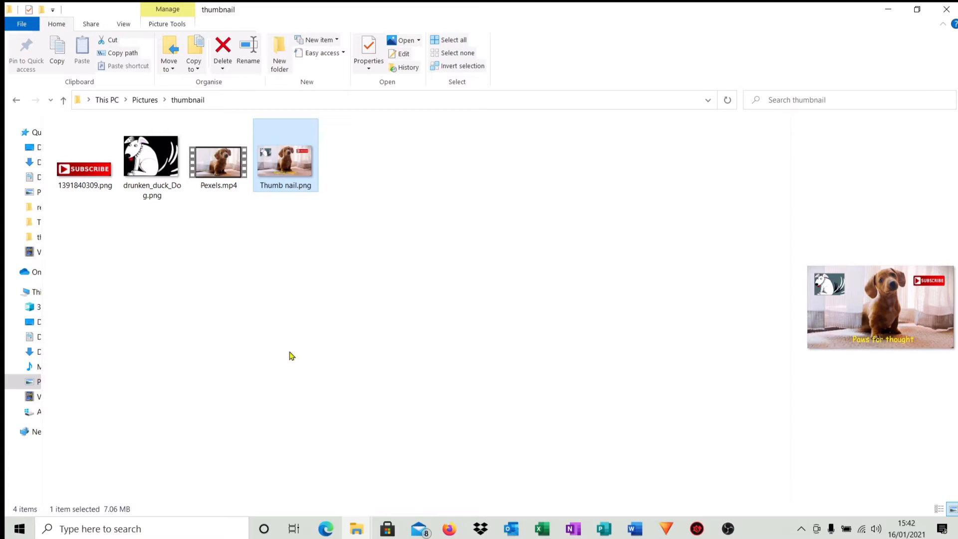
left_click(666, 529)
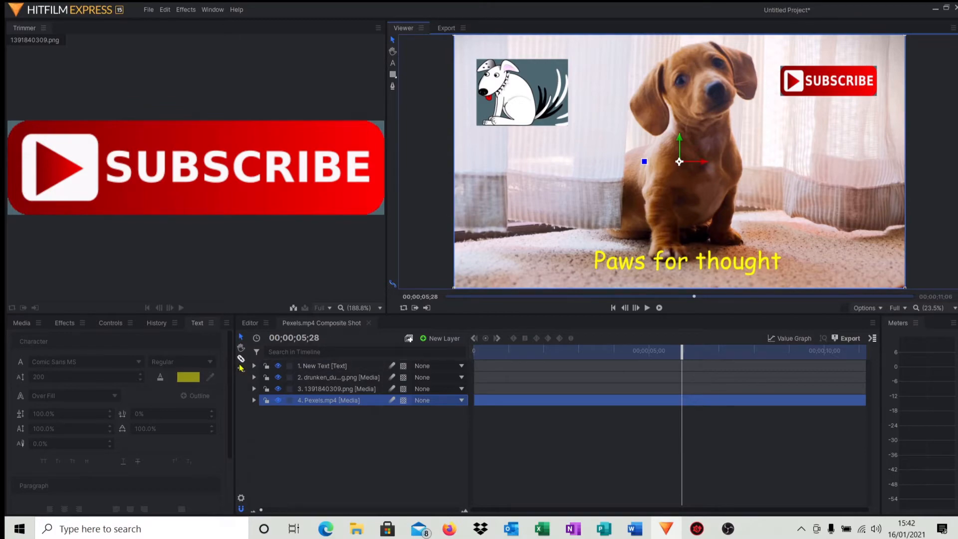
mouse_move(240, 360)
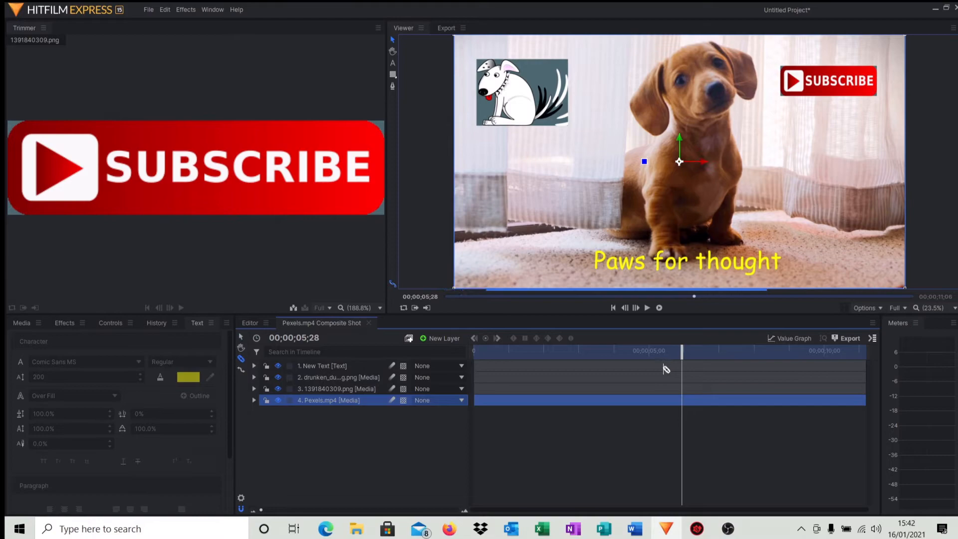
Step: Slice the composite shot at the playhead on the Editor timeline and remove the surrounding parts
left_click(444, 338)
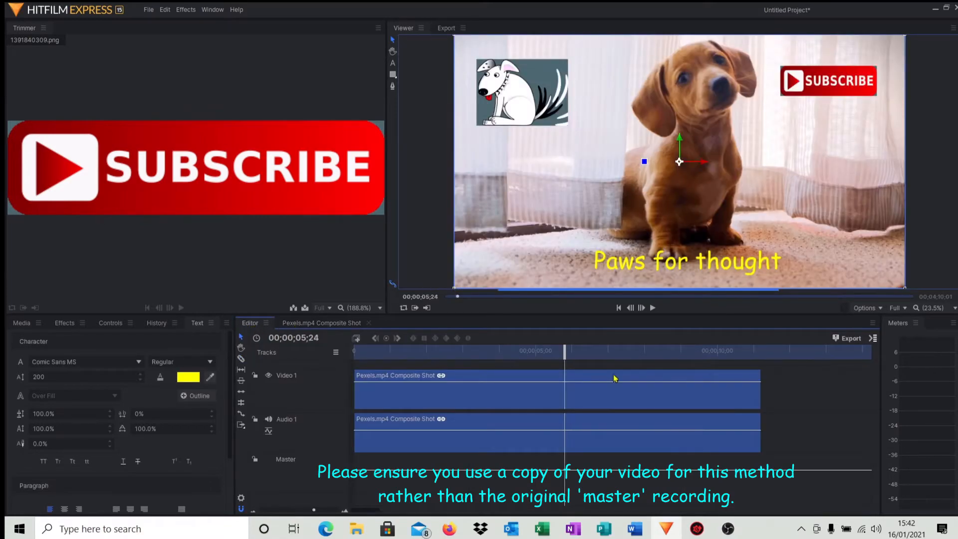
left_click(563, 376)
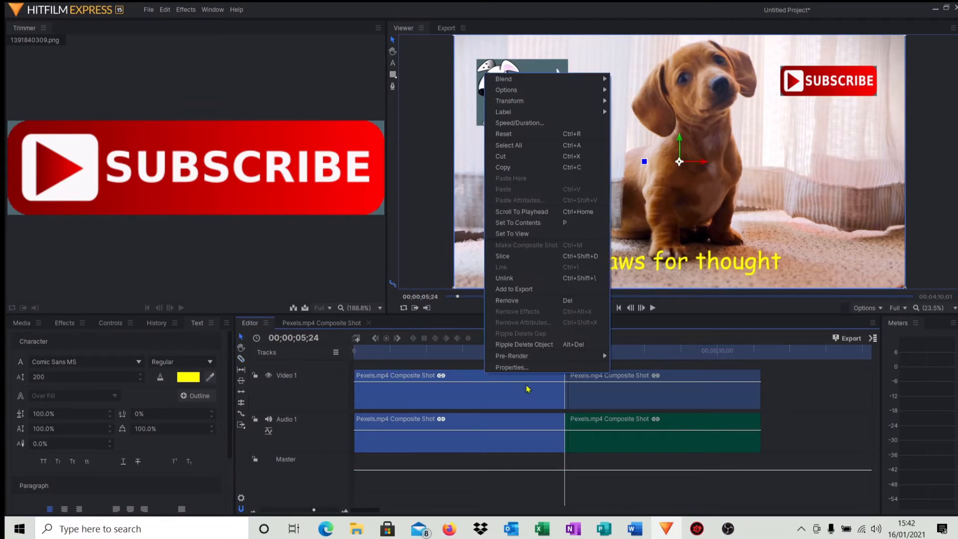
mouse_move(503, 167)
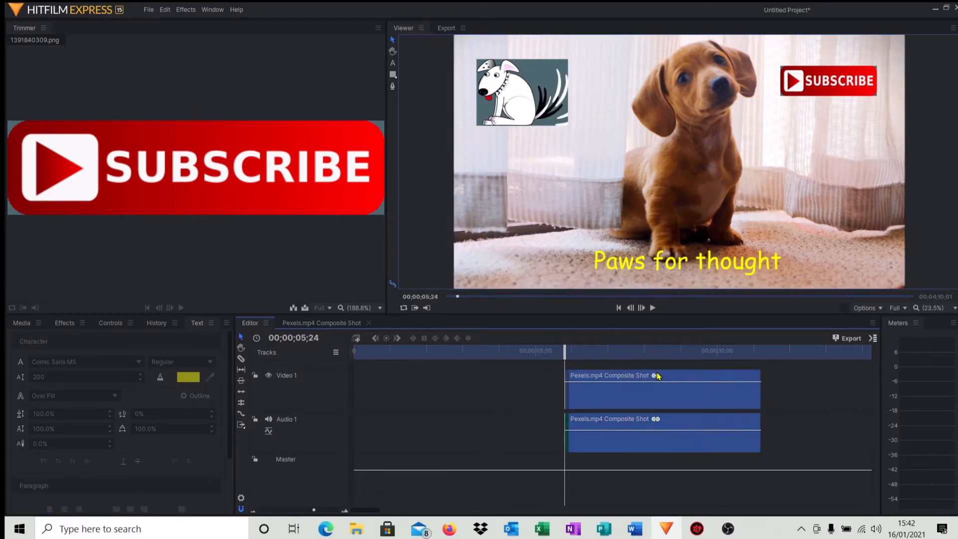
right_click(657, 376)
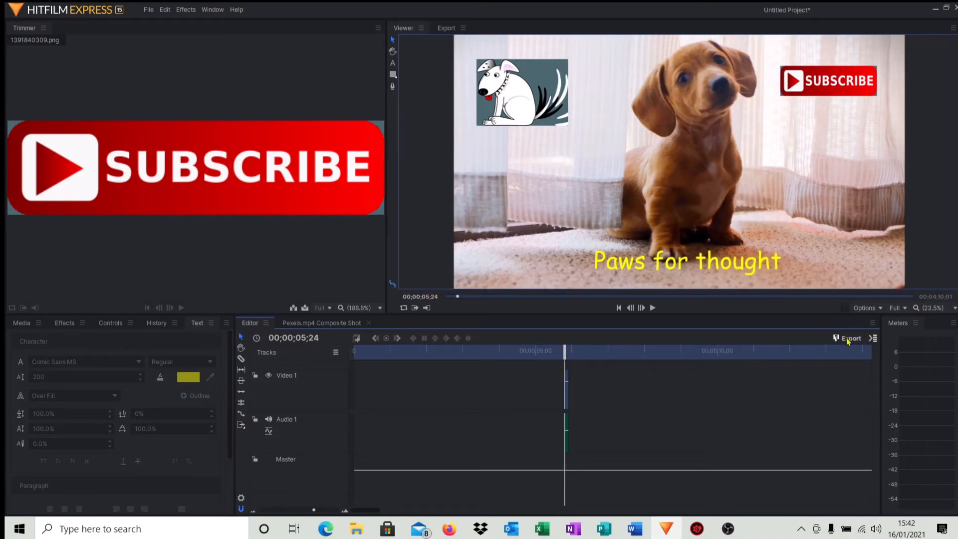
Step: Export the timeline as pup1.mp4 to the thumbnail folder and let the export finish
left_click(851, 339)
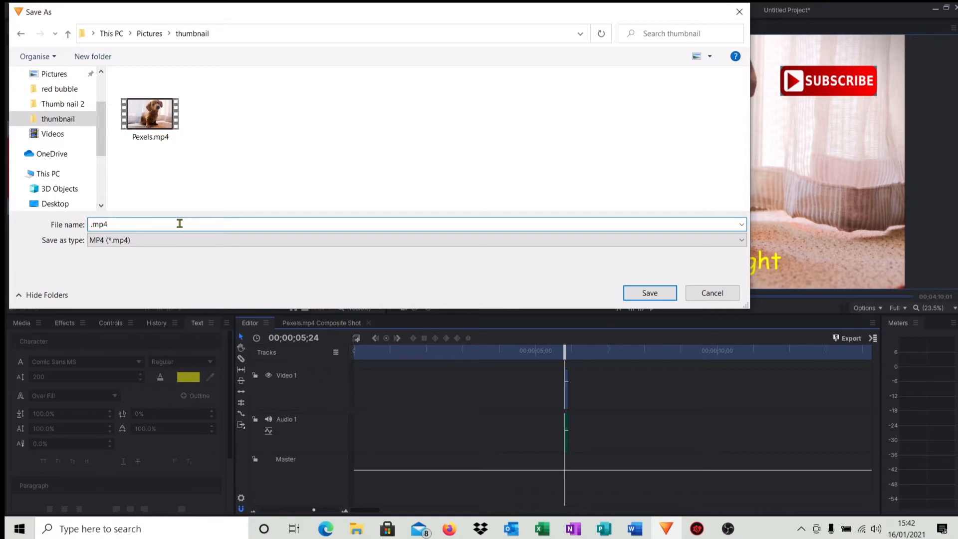
type("pup1")
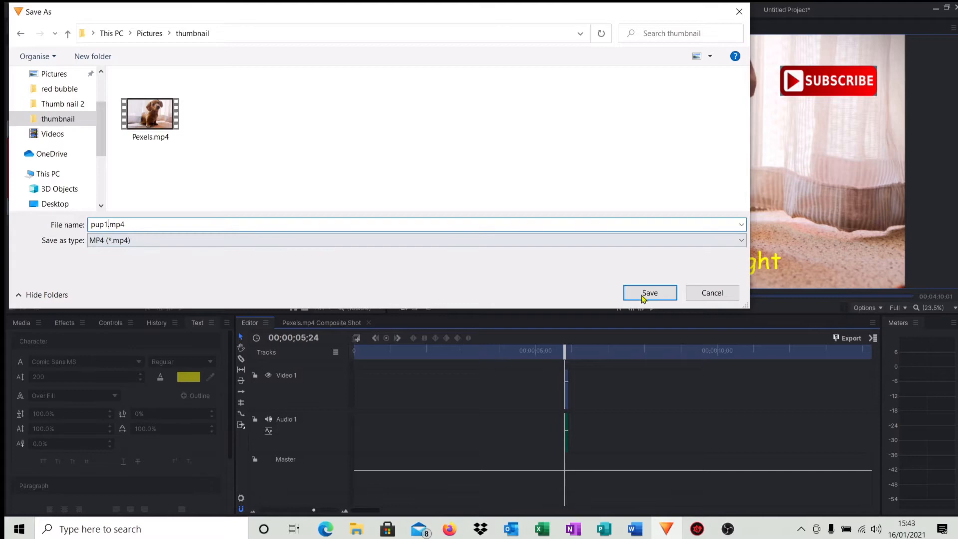
left_click(650, 292)
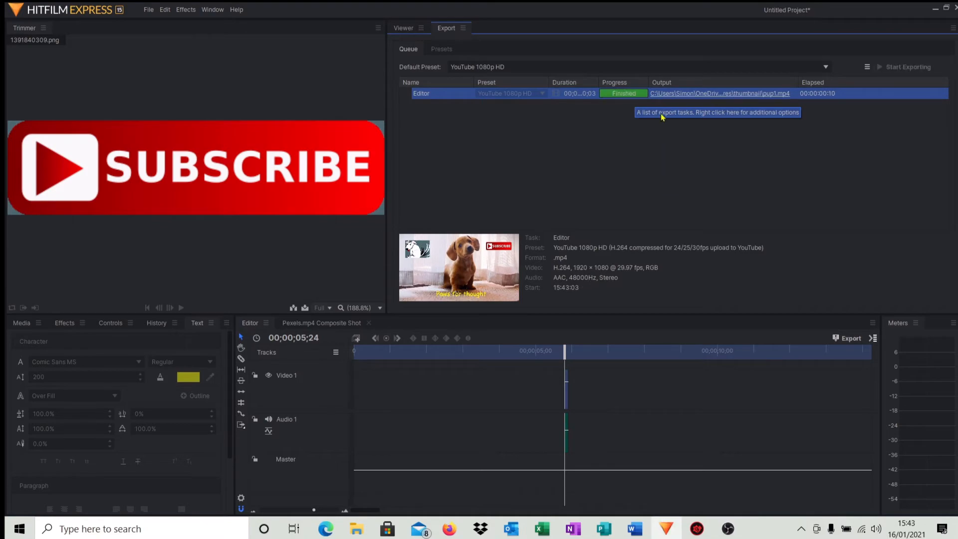
mouse_move(634, 113)
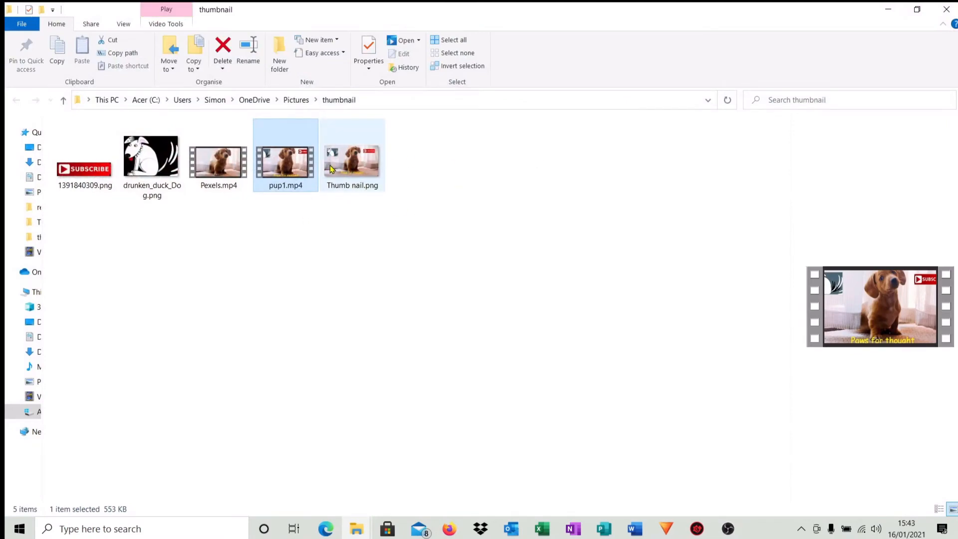
Step: In Films & TV, save a photo from pup1.mp4 as pup1_Moment.jpg, then close the player
double_click(286, 161)
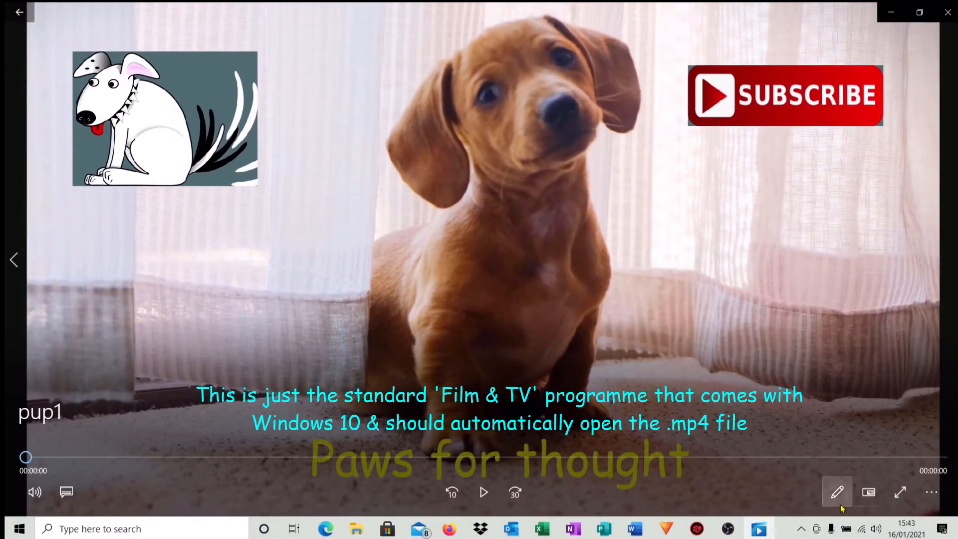
left_click(838, 492)
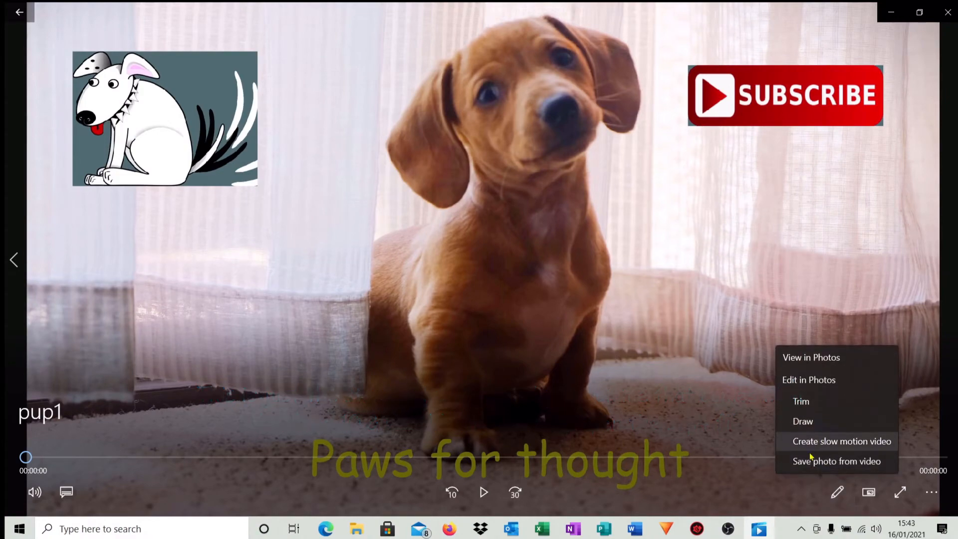
left_click(837, 461)
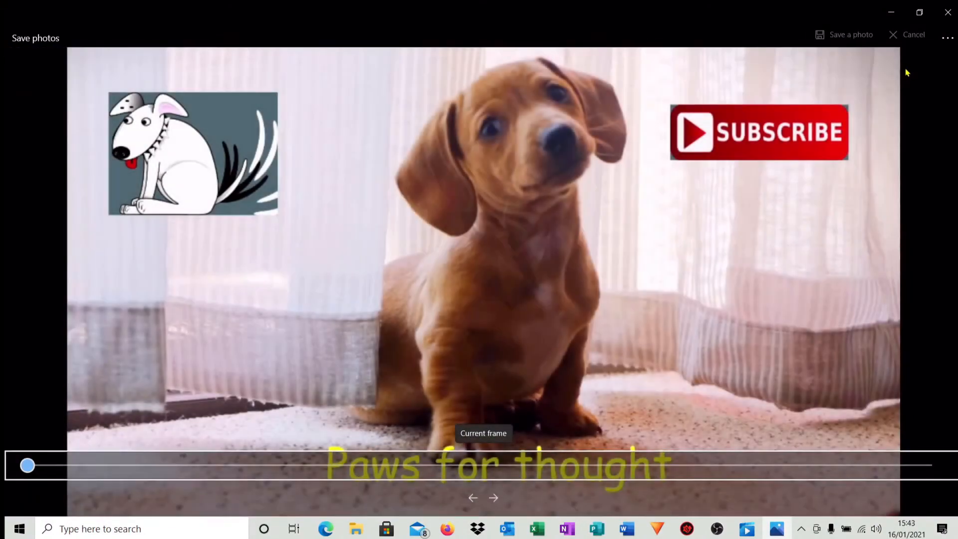
left_click(913, 34)
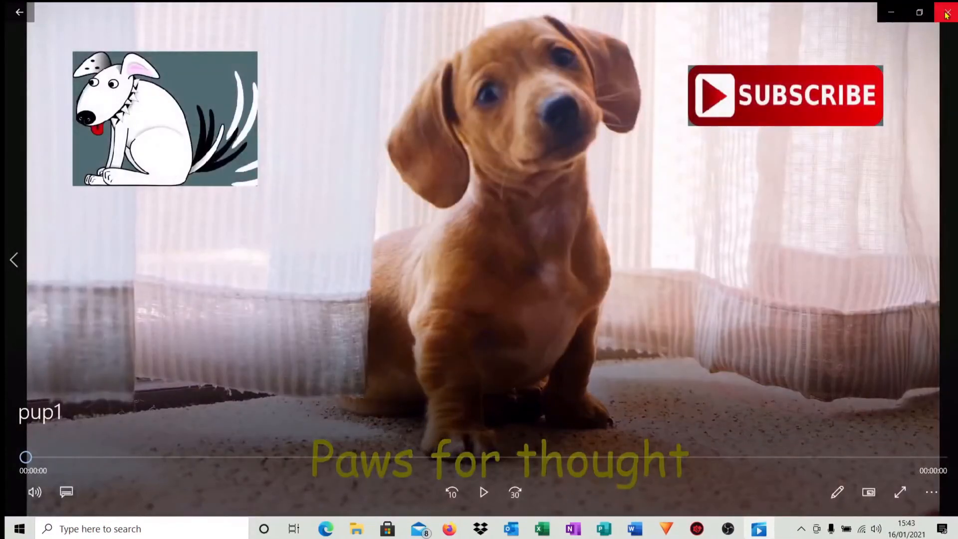
left_click(946, 12)
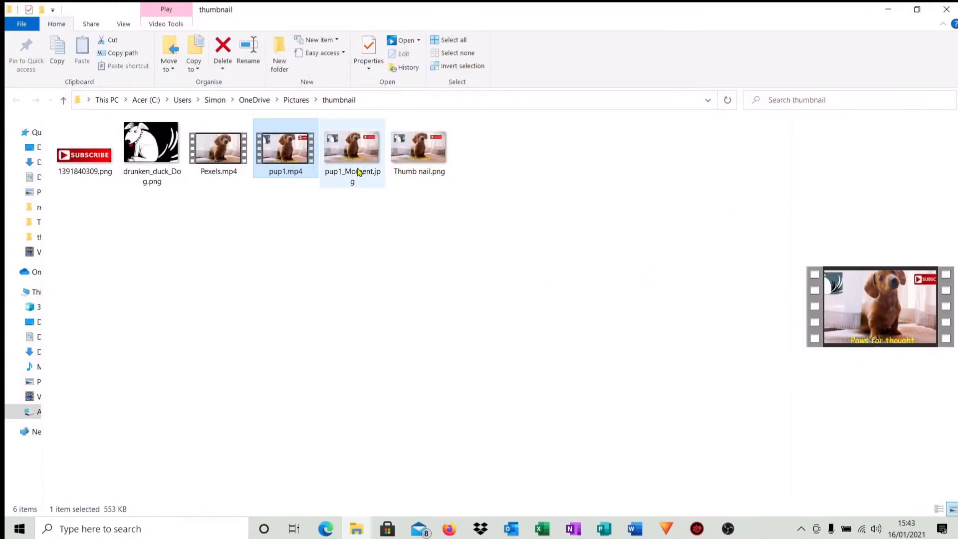
Step: View pup1_Moment.jpg in Photos to check the logos and yellow caption
double_click(352, 147)
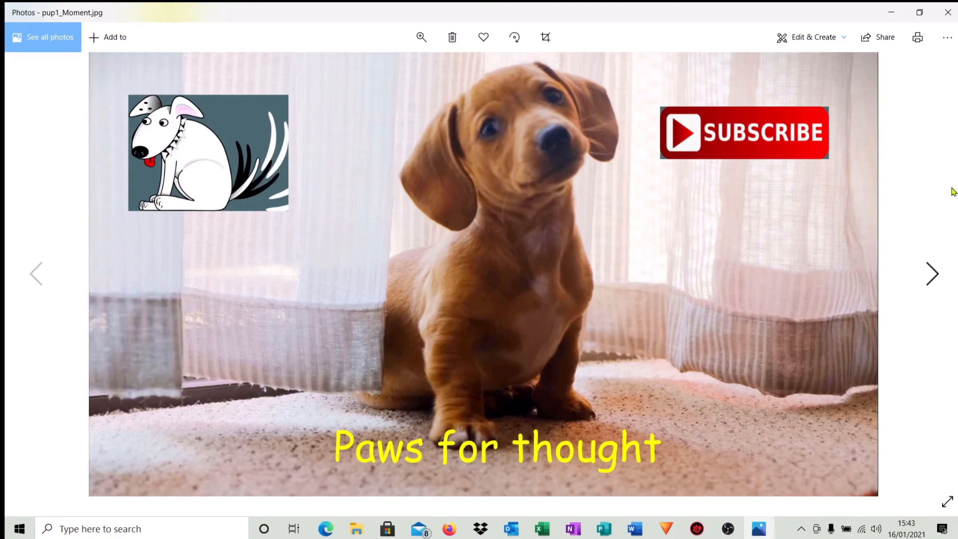
mouse_move(636, 460)
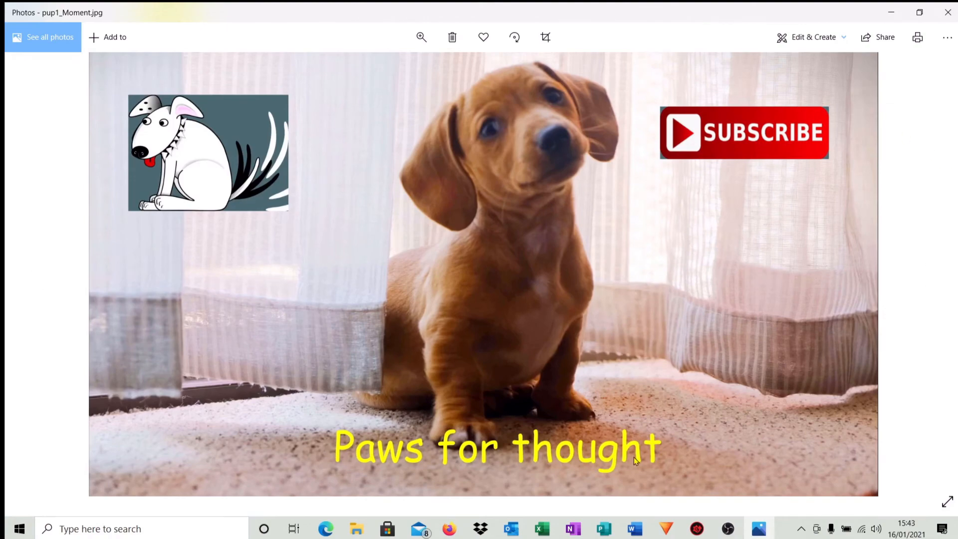
mouse_move(664, 130)
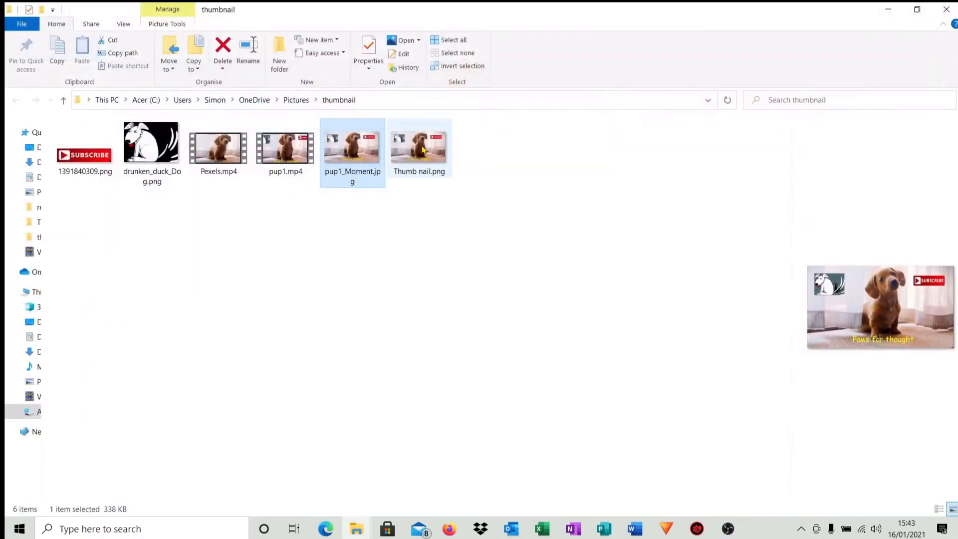
Step: Check pup1_Moment.jpg's Properties shows a 338 KB JPG, close it and return to HitFilm Express
right_click(352, 147)
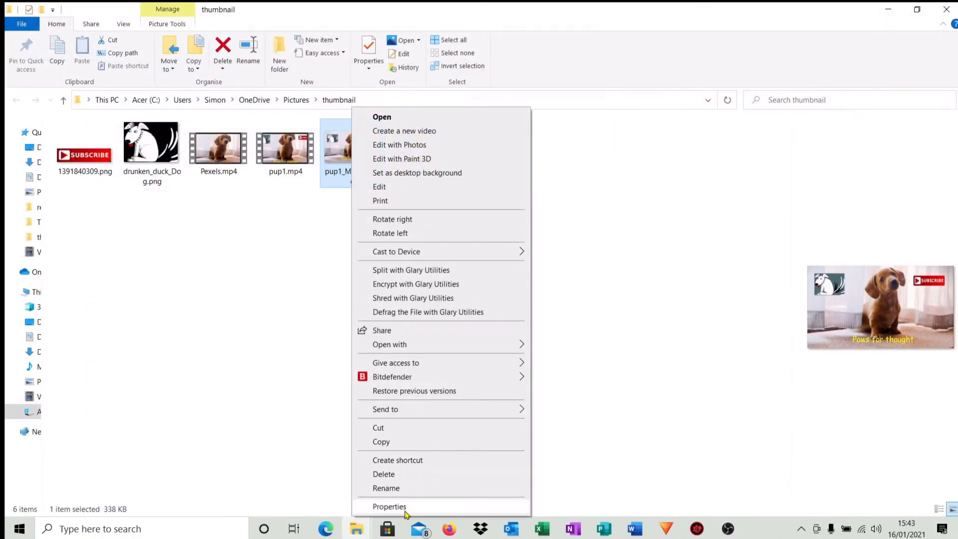
left_click(389, 506)
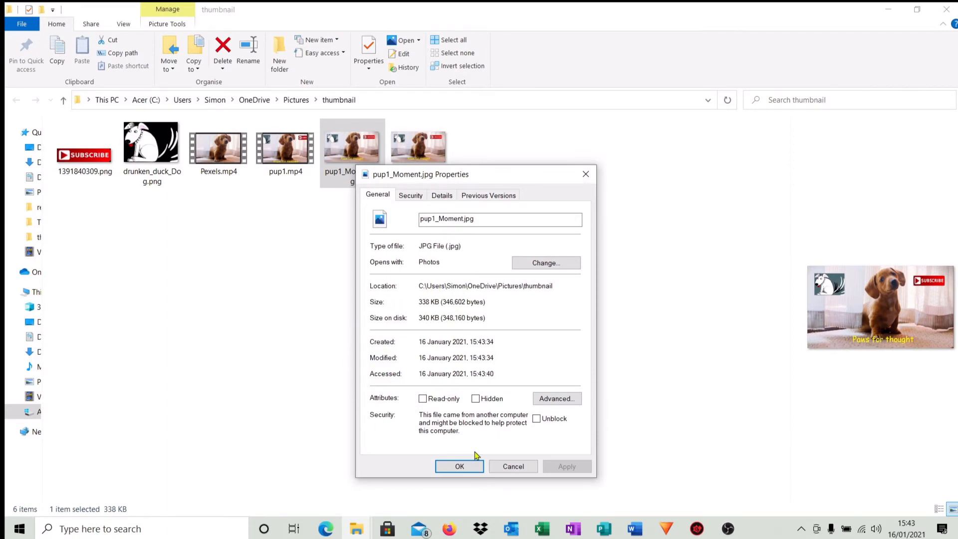
left_click(459, 466)
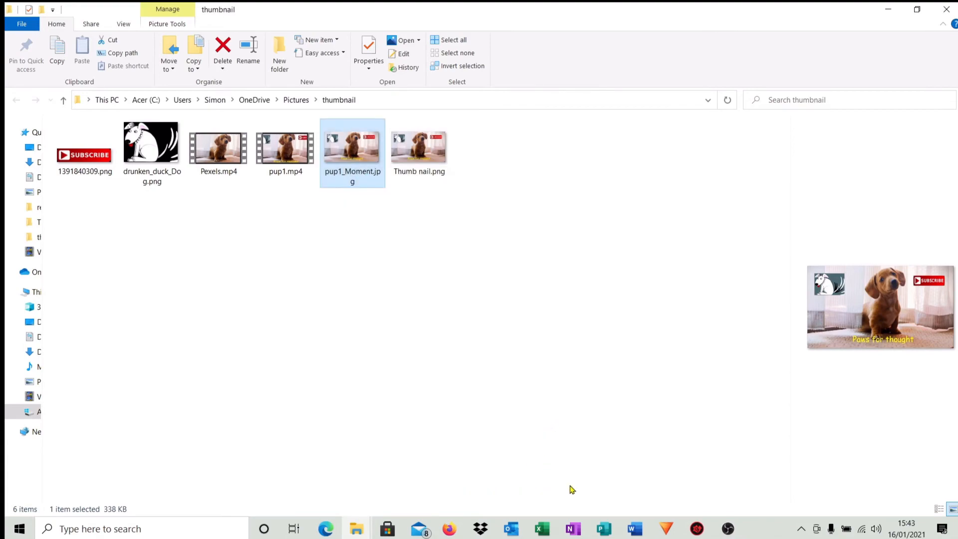
left_click(666, 529)
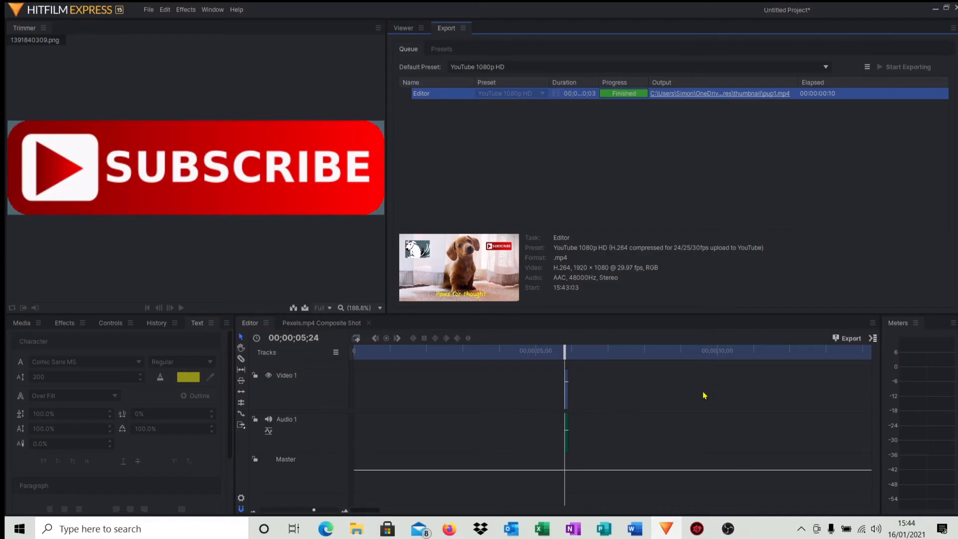
mouse_move(660, 374)
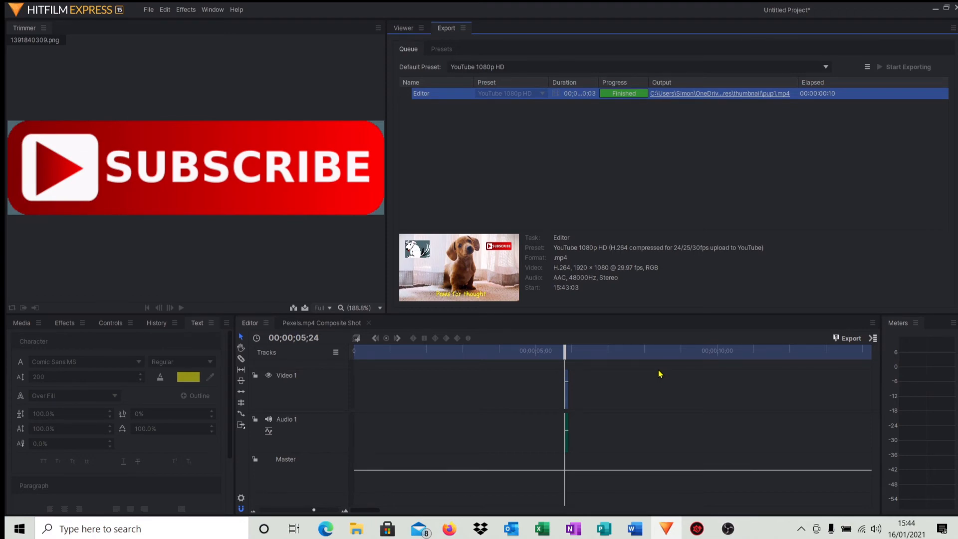
mouse_move(403, 350)
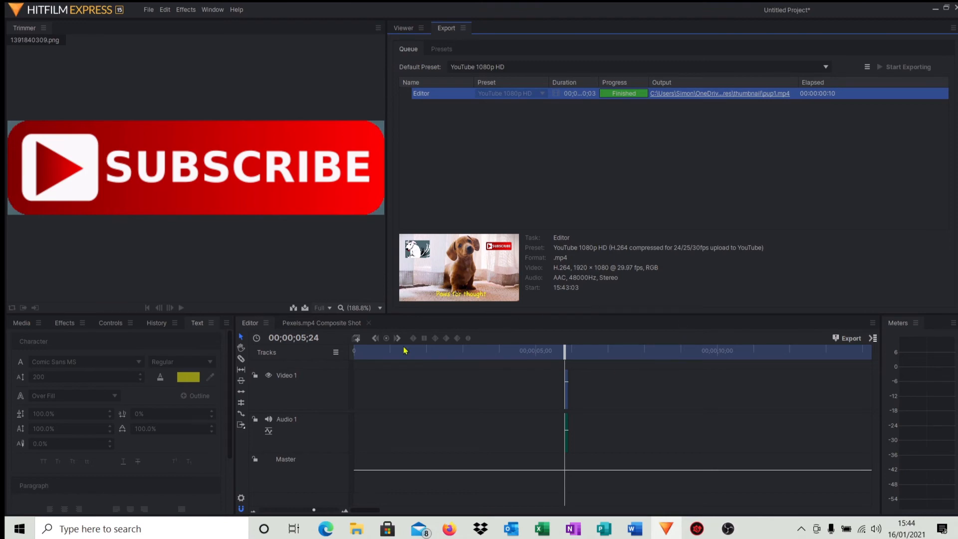
mouse_move(545, 420)
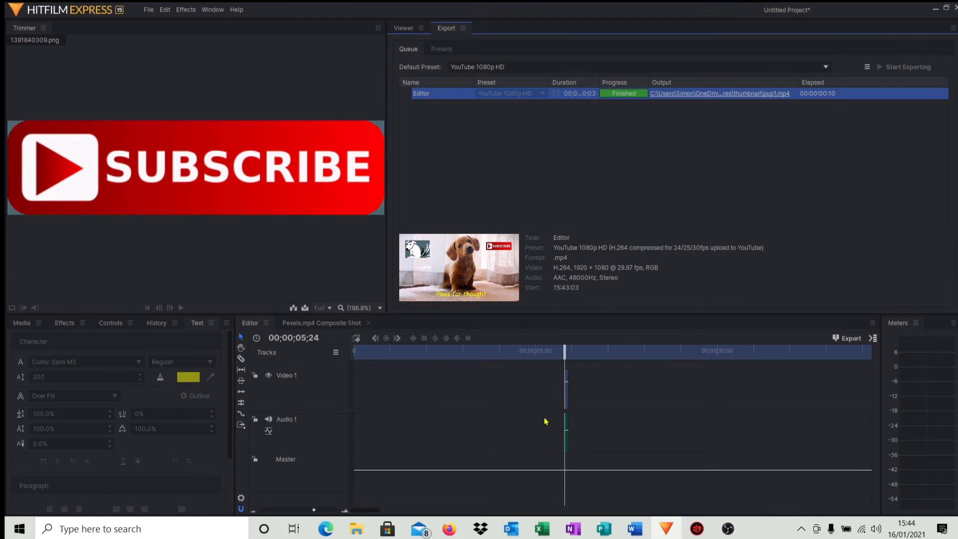
mouse_move(617, 411)
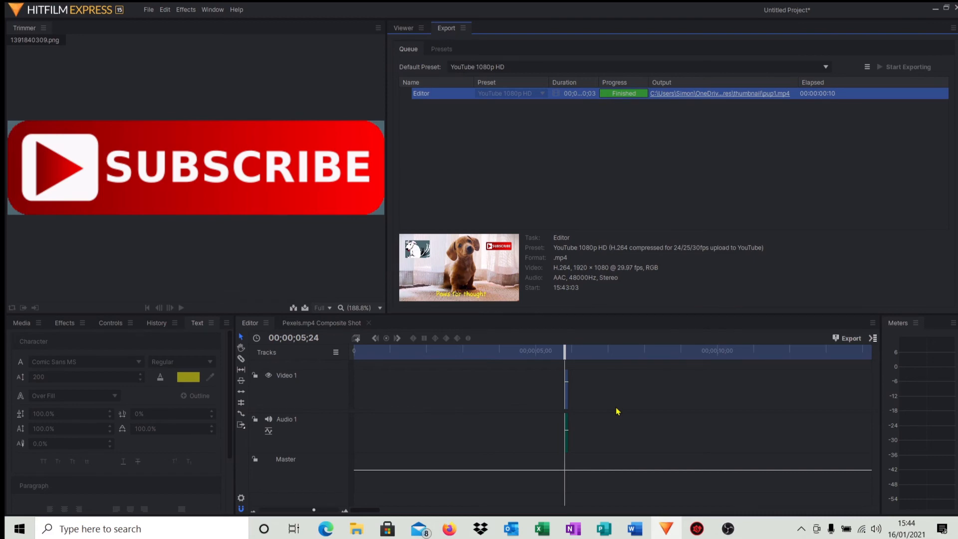
mouse_move(607, 400)
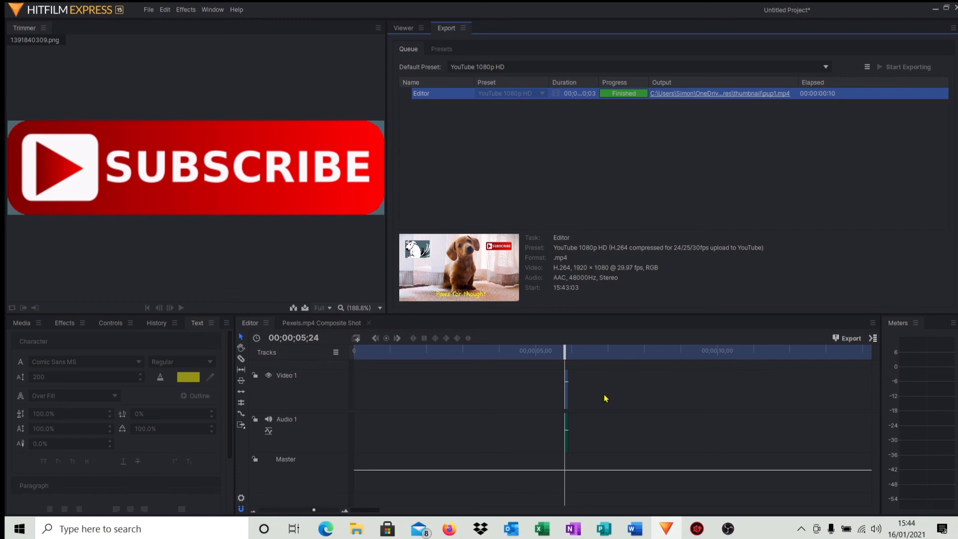
mouse_move(602, 401)
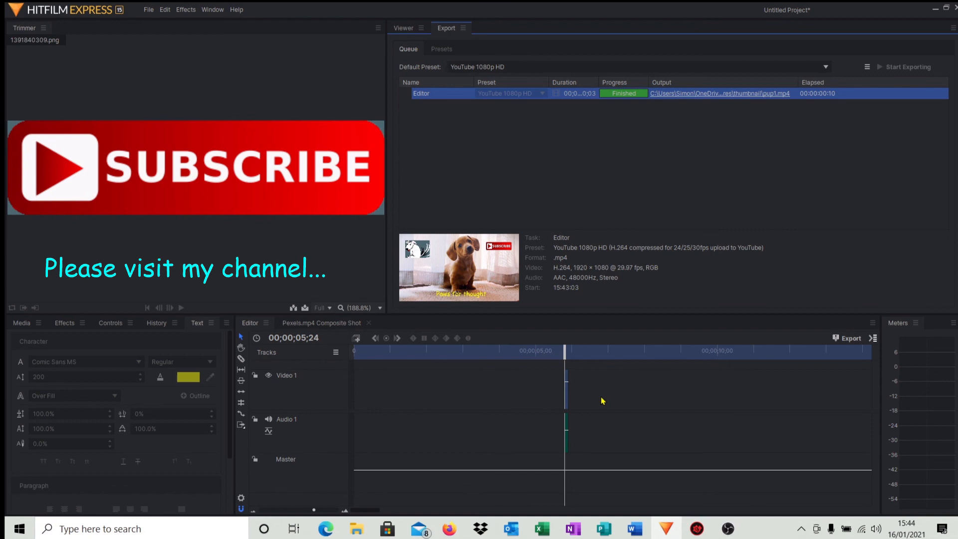
type("'The Wobbly Camera Guy'")
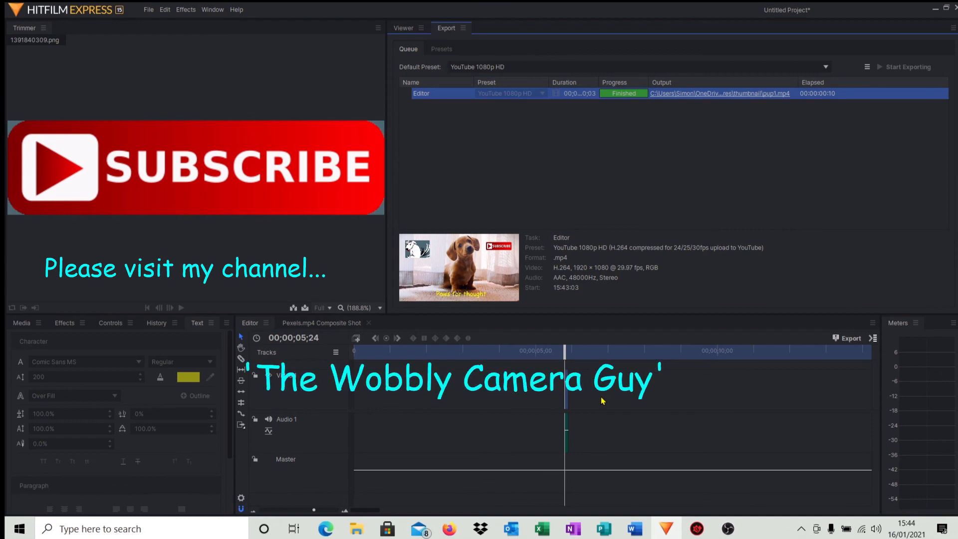